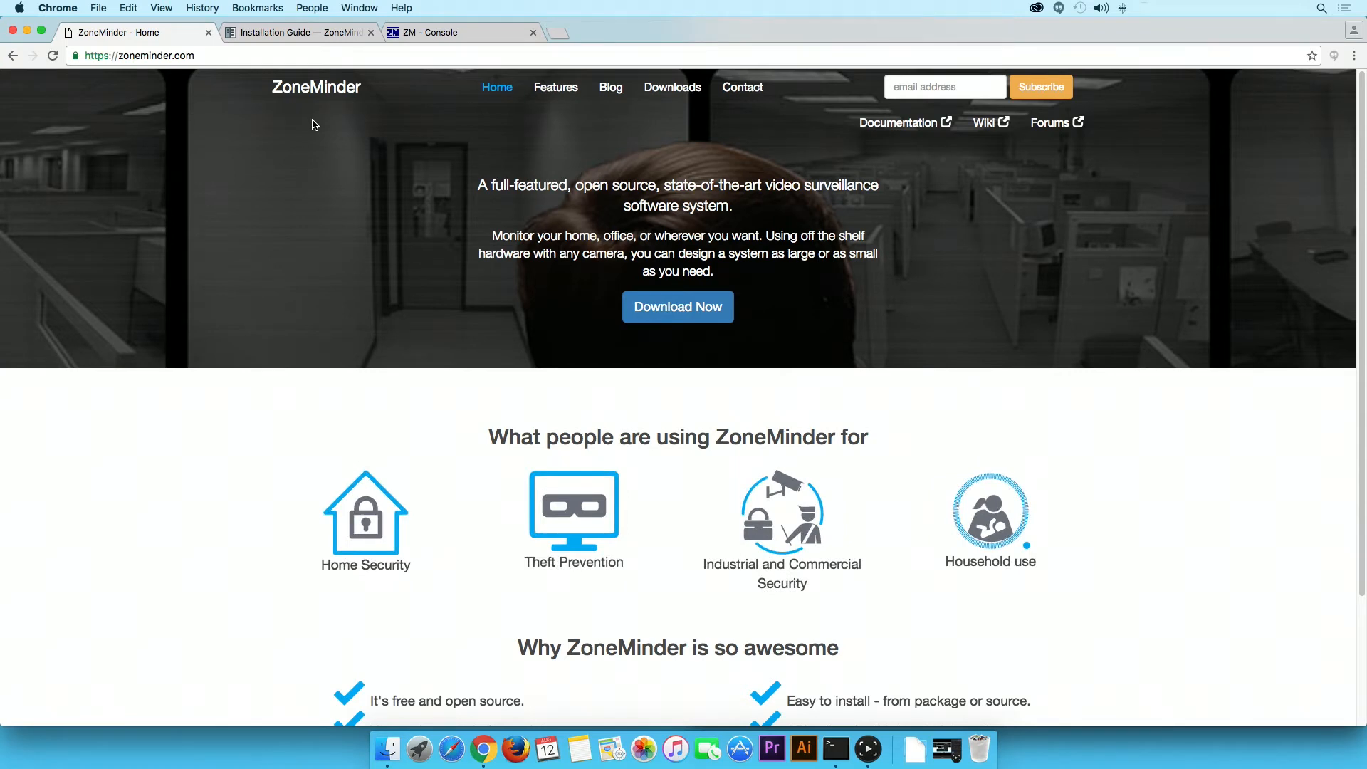
# Go from the ZoneMinder downloads page to the Installation Guide on readthedocs
pyautogui.click(671, 87)
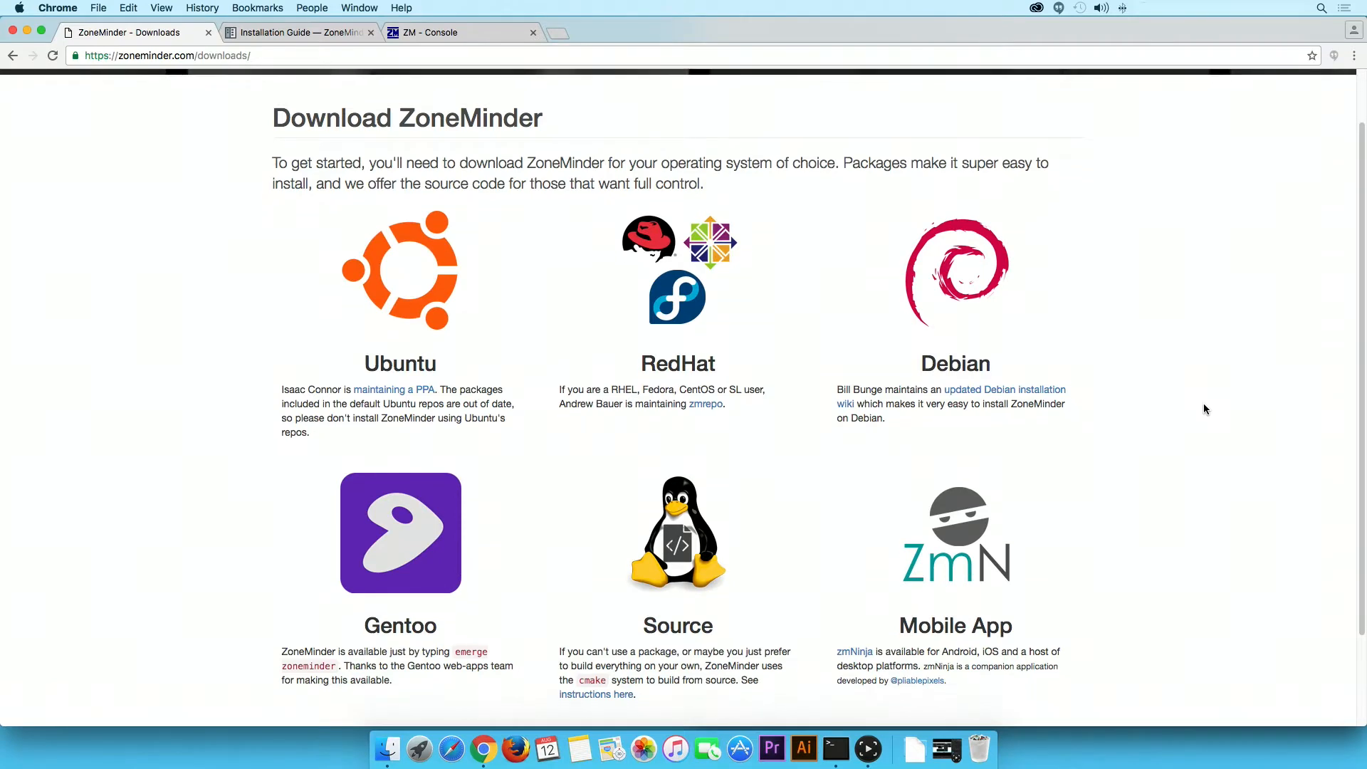
pyautogui.click(296, 33)
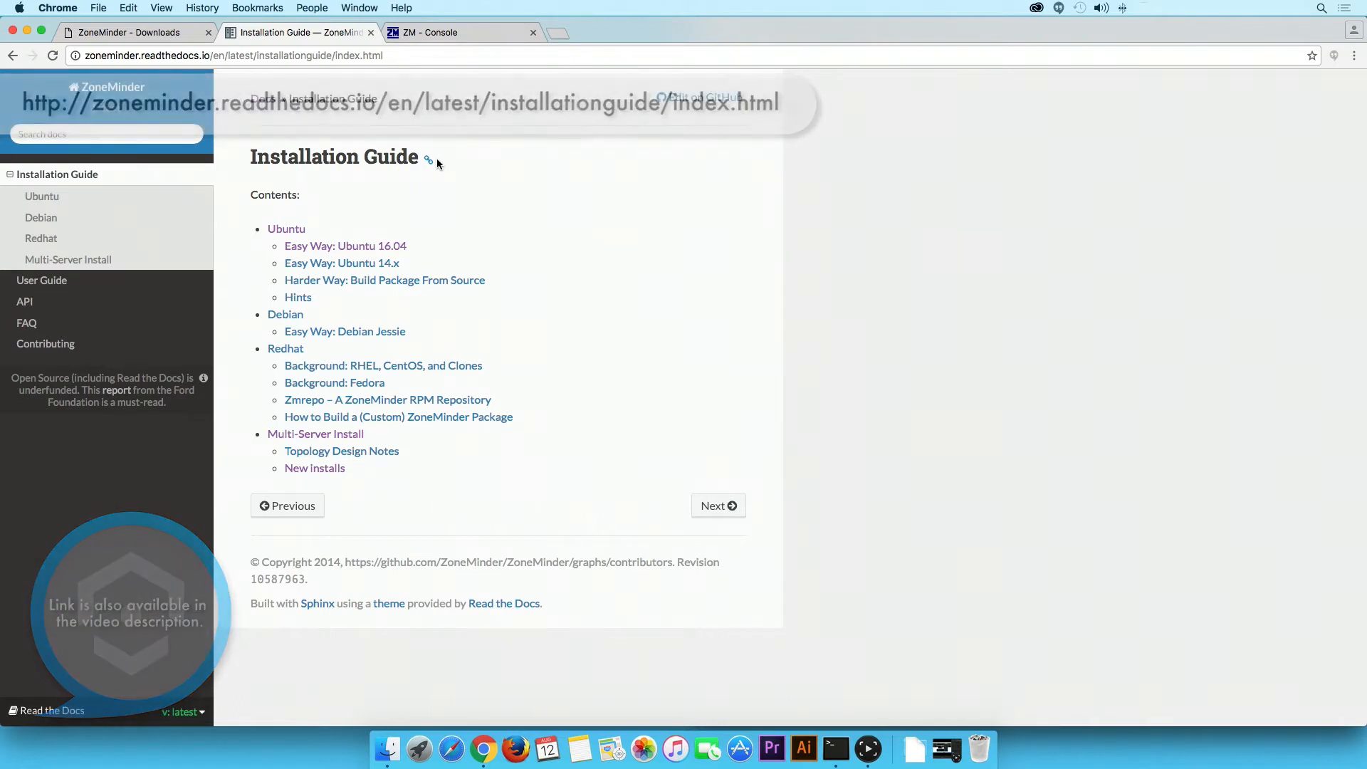
# Show the Users list in ZoneMinder's Options, which contains only the admin account
pyautogui.click(432, 33)
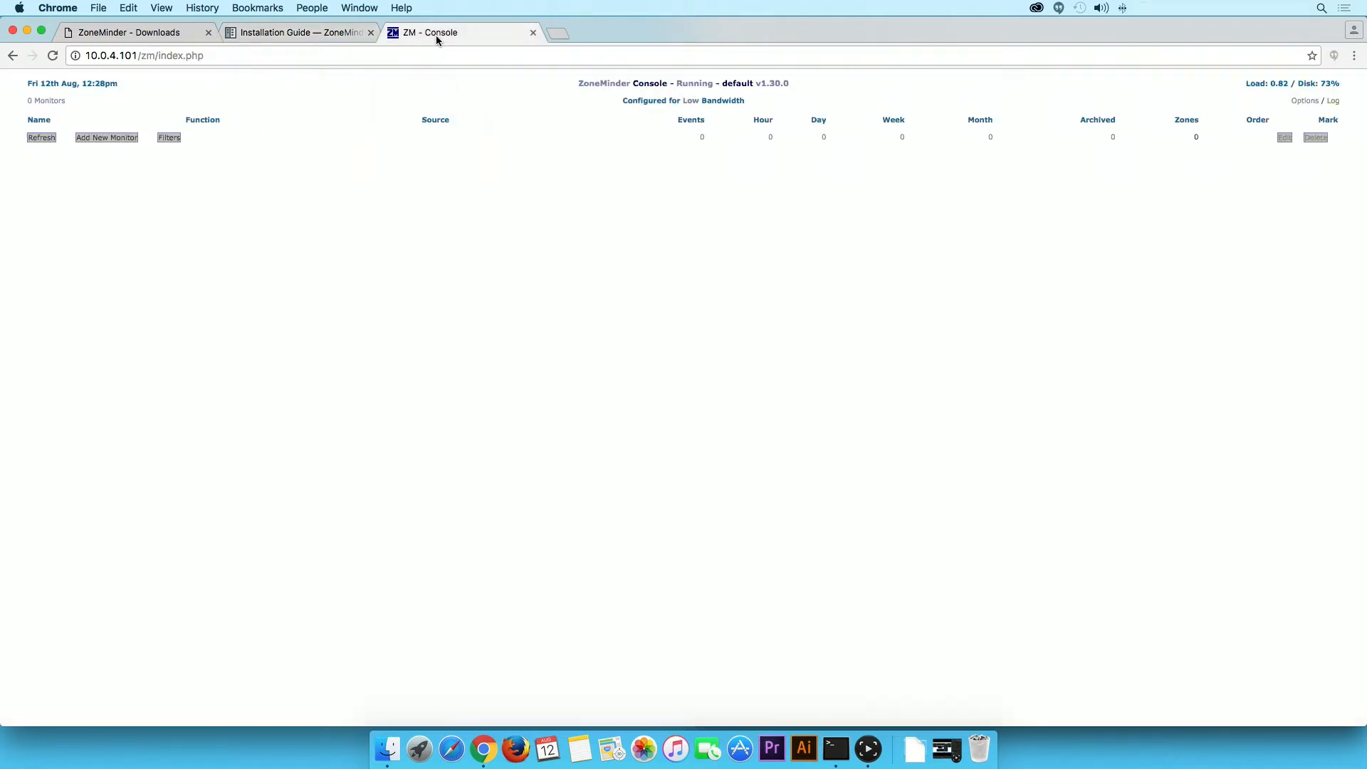
pyautogui.moveTo(580, 189)
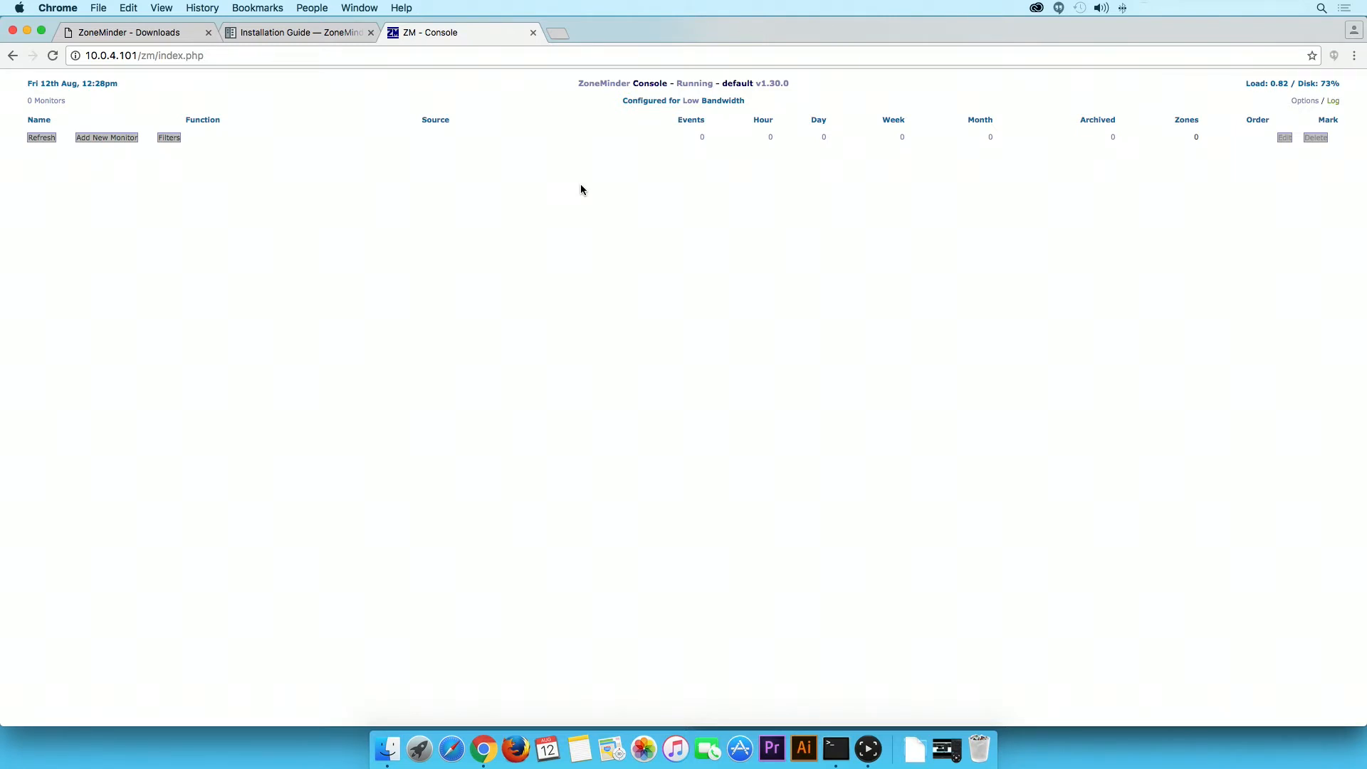
pyautogui.moveTo(1304, 100)
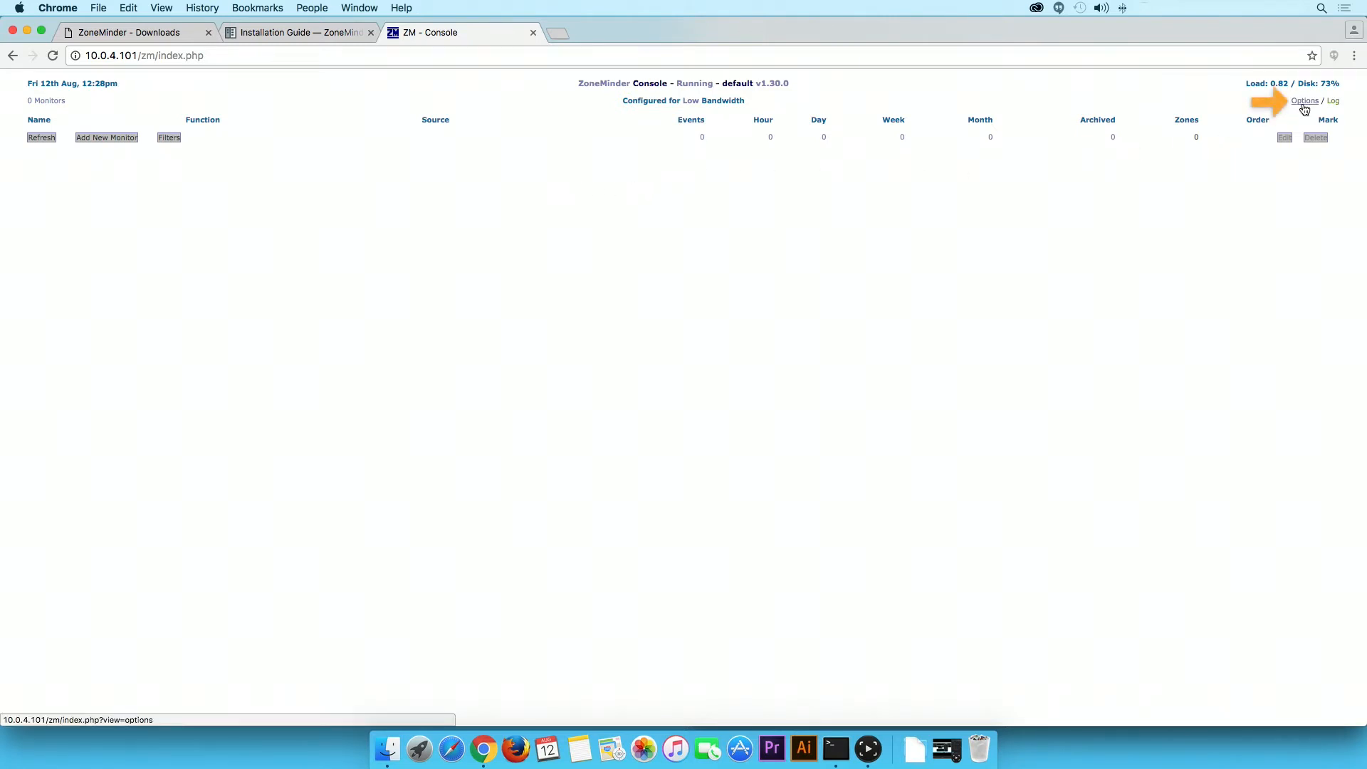
pyautogui.click(1305, 100)
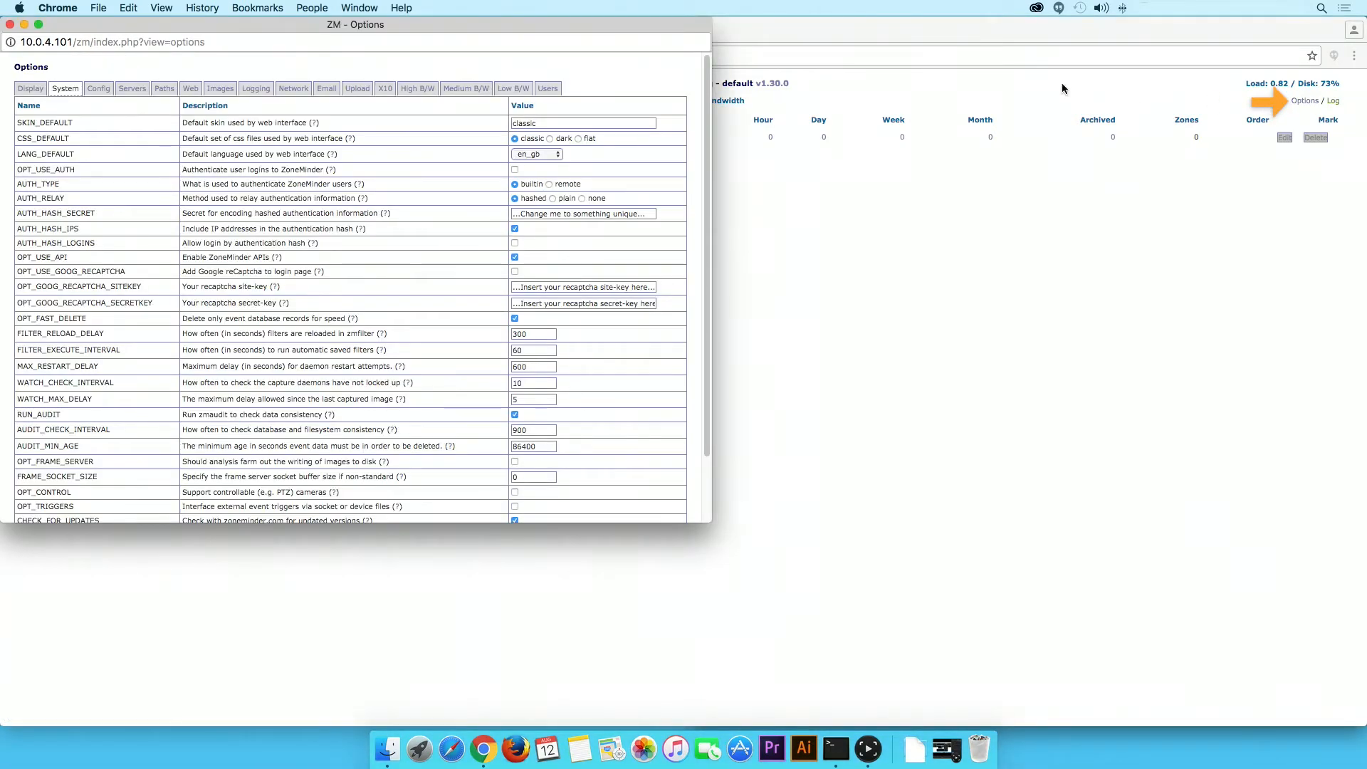
pyautogui.moveTo(546, 88)
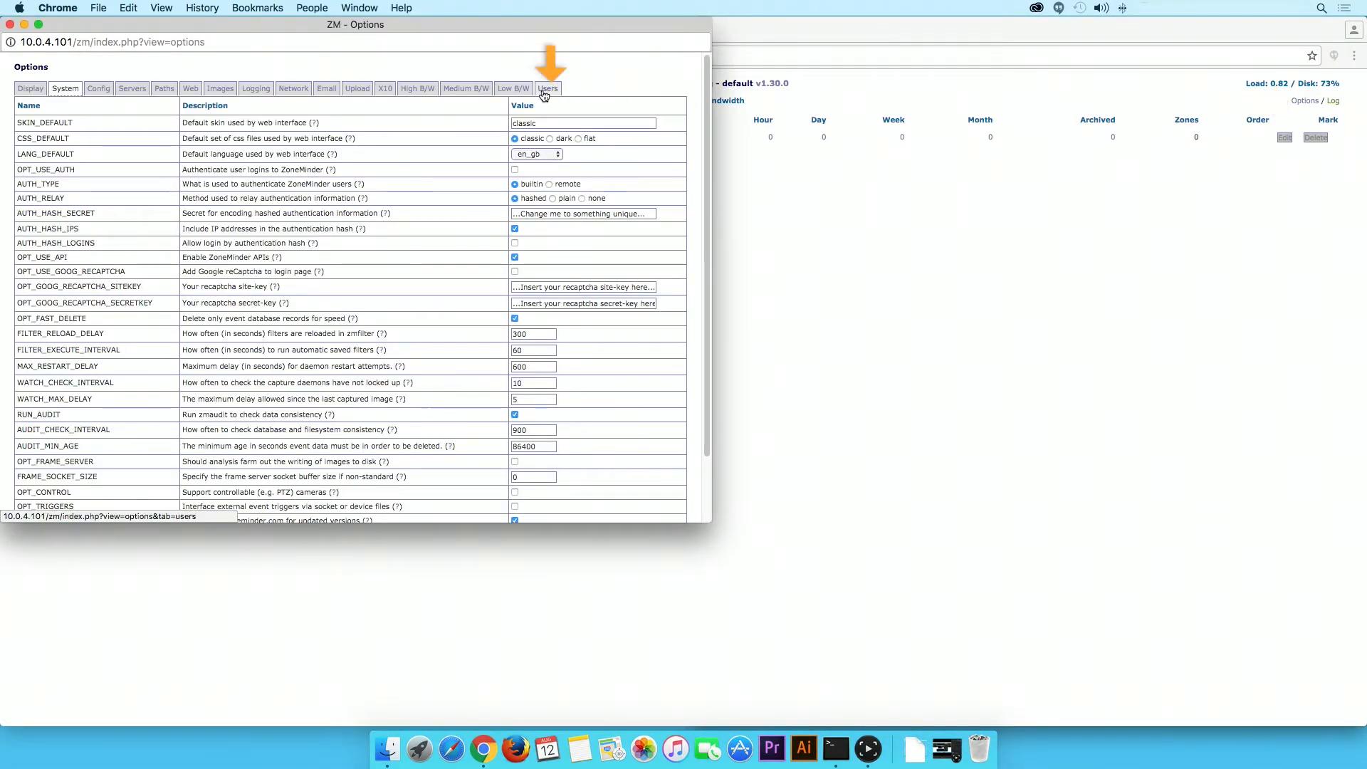
pyautogui.click(547, 88)
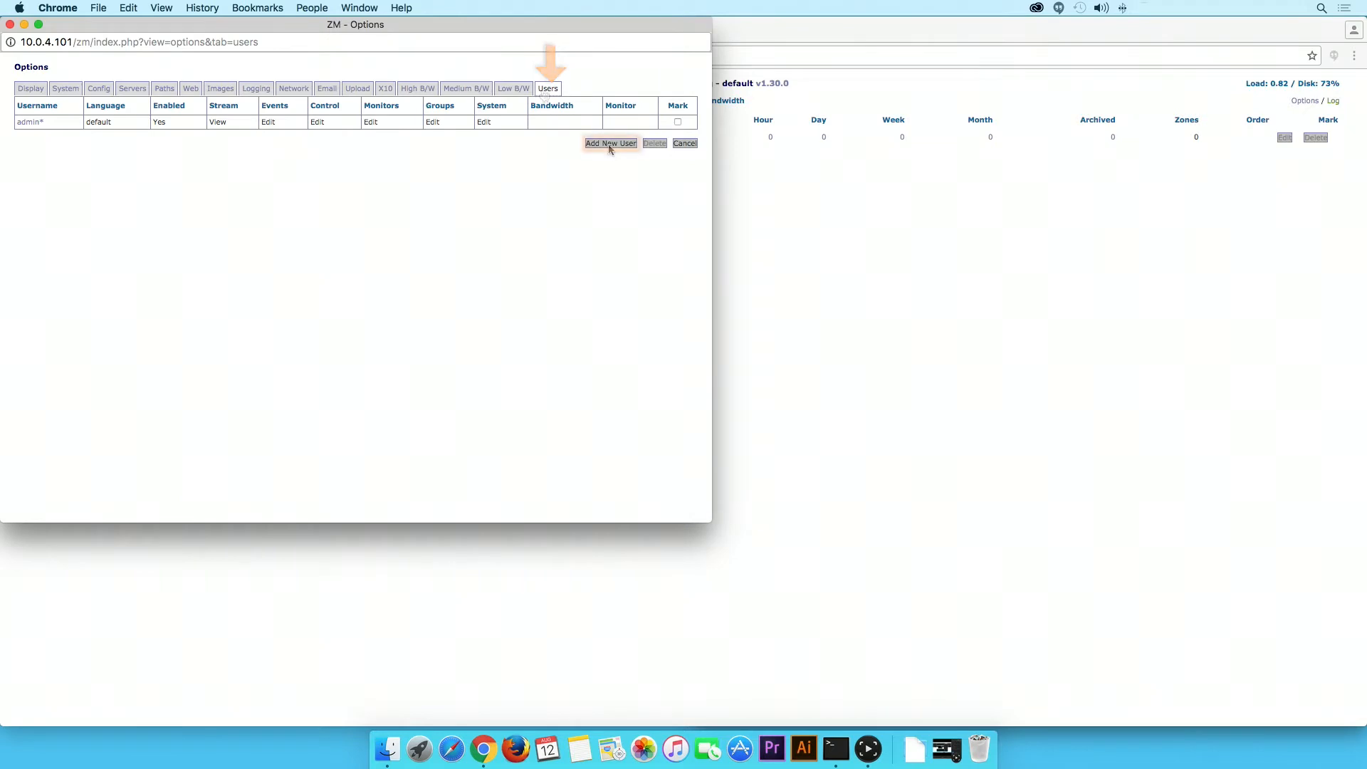
# Create user zmNinja with Stream View, Edit rights on events, monitors and system, Max Bandwidth High, and save
pyautogui.click(611, 142)
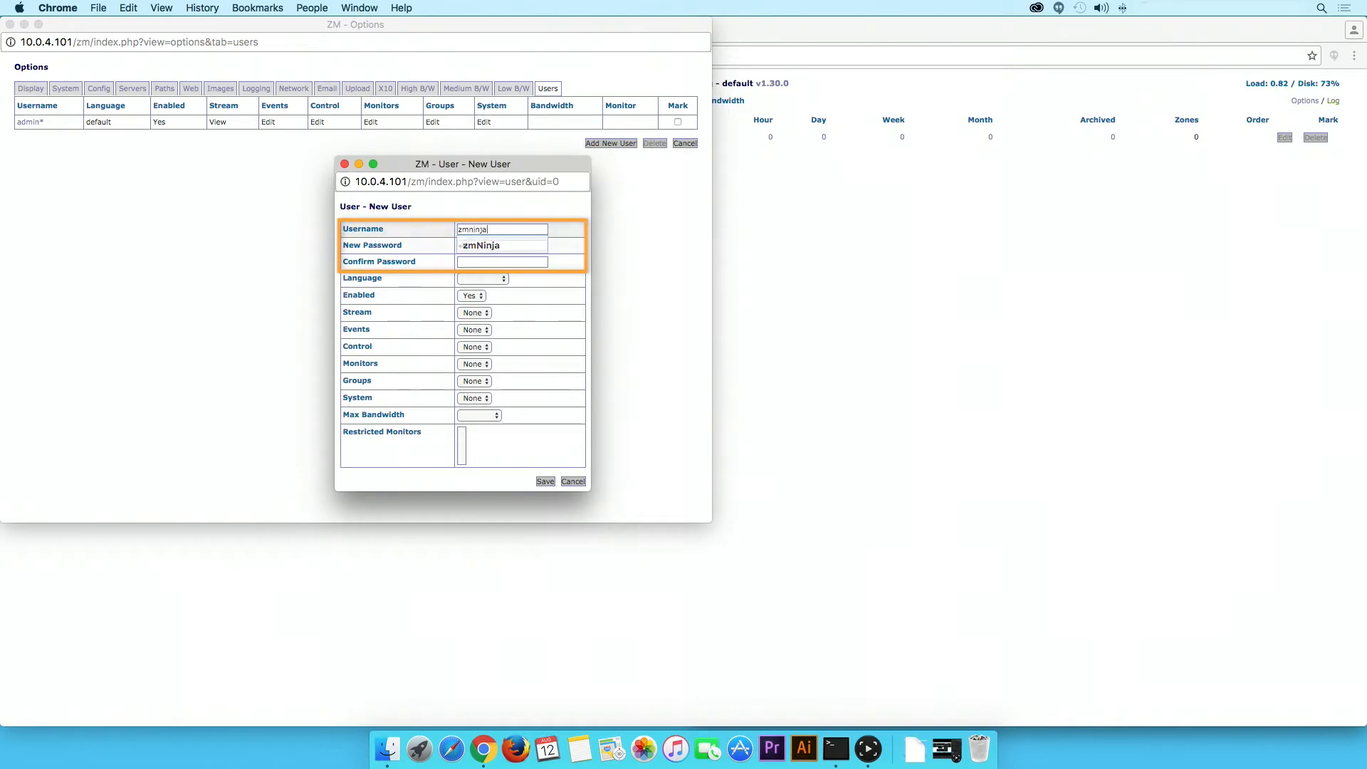
pyautogui.write('zmNinja')
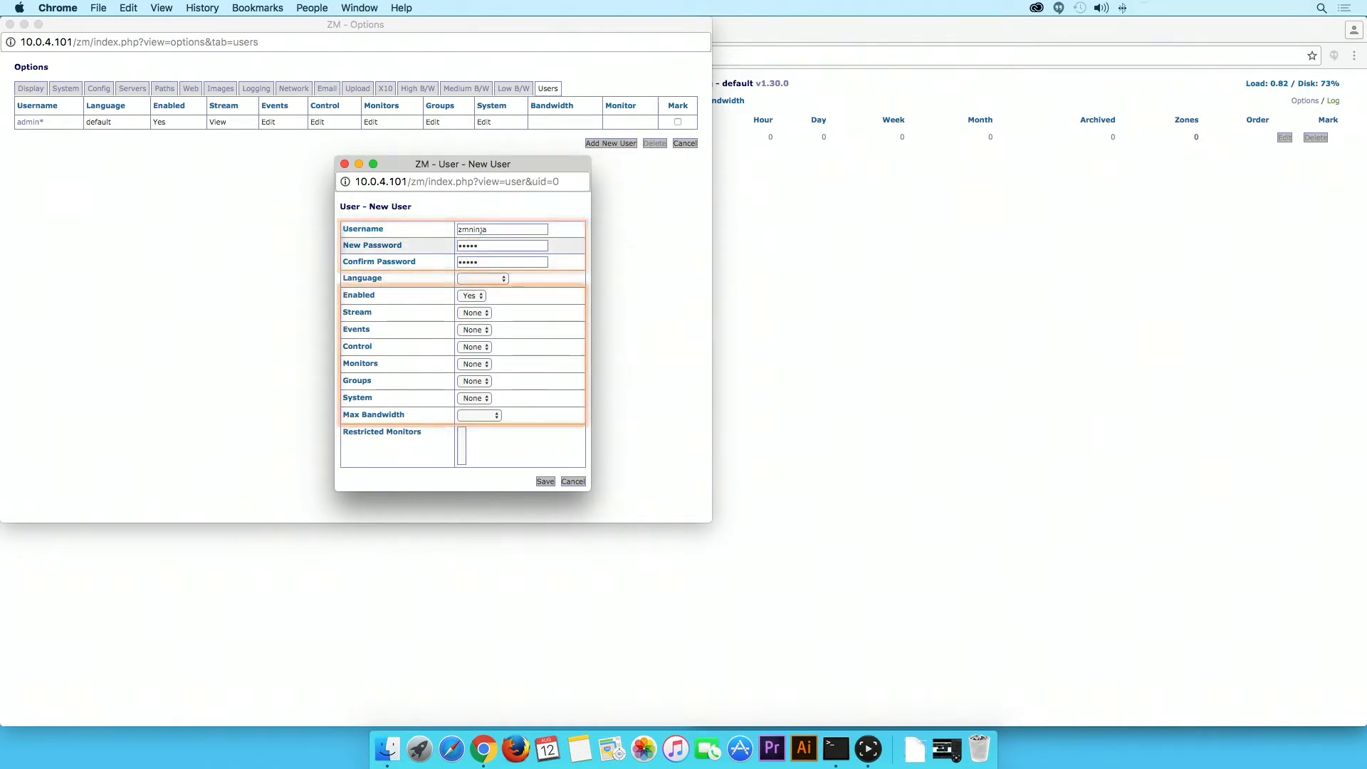
pyautogui.click(471, 295)
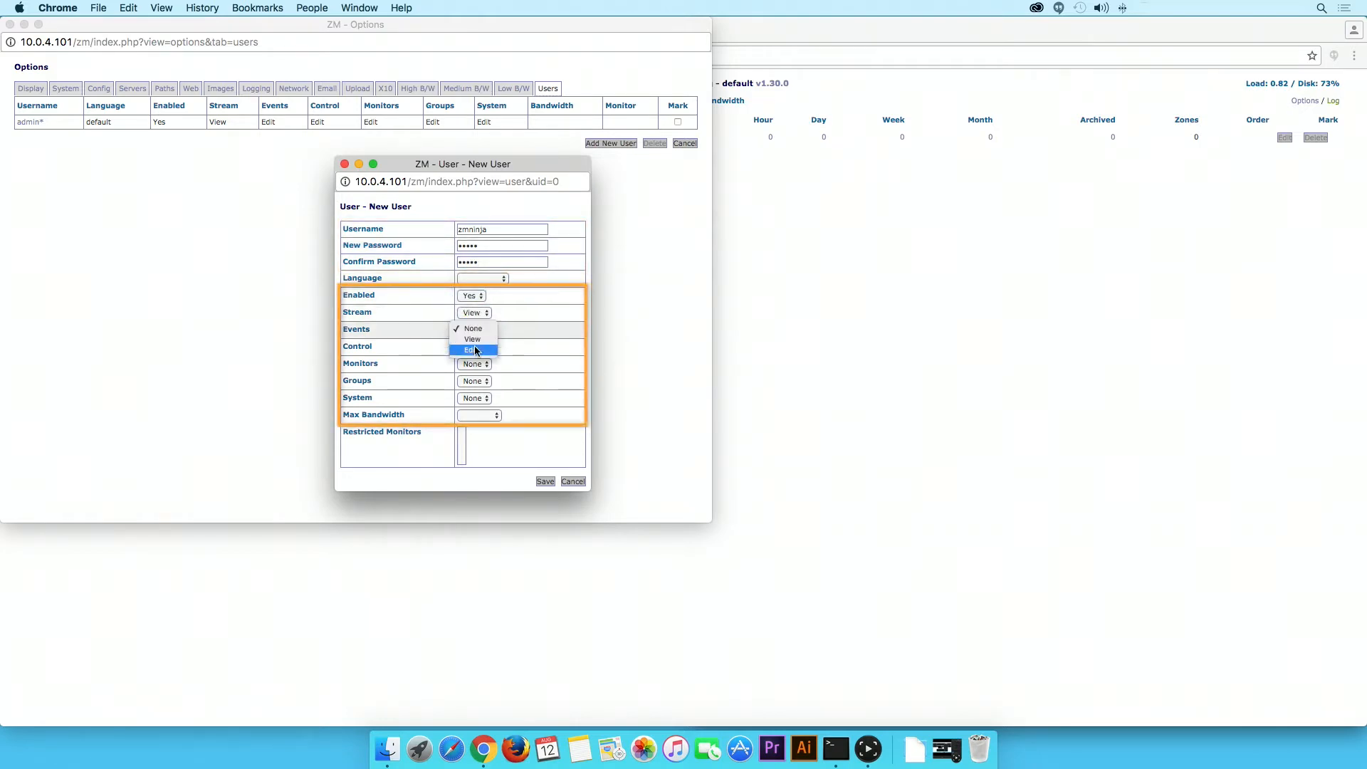
pyautogui.click(474, 363)
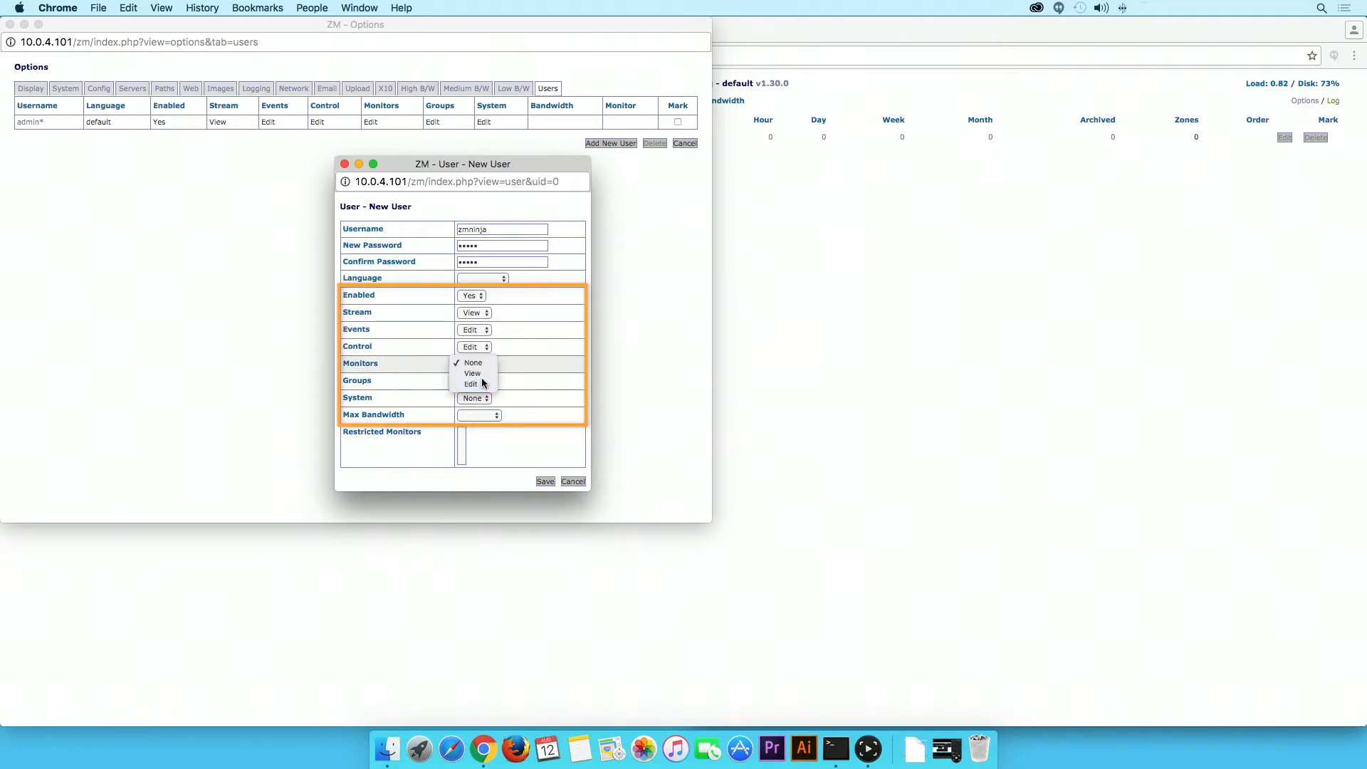
pyautogui.click(470, 383)
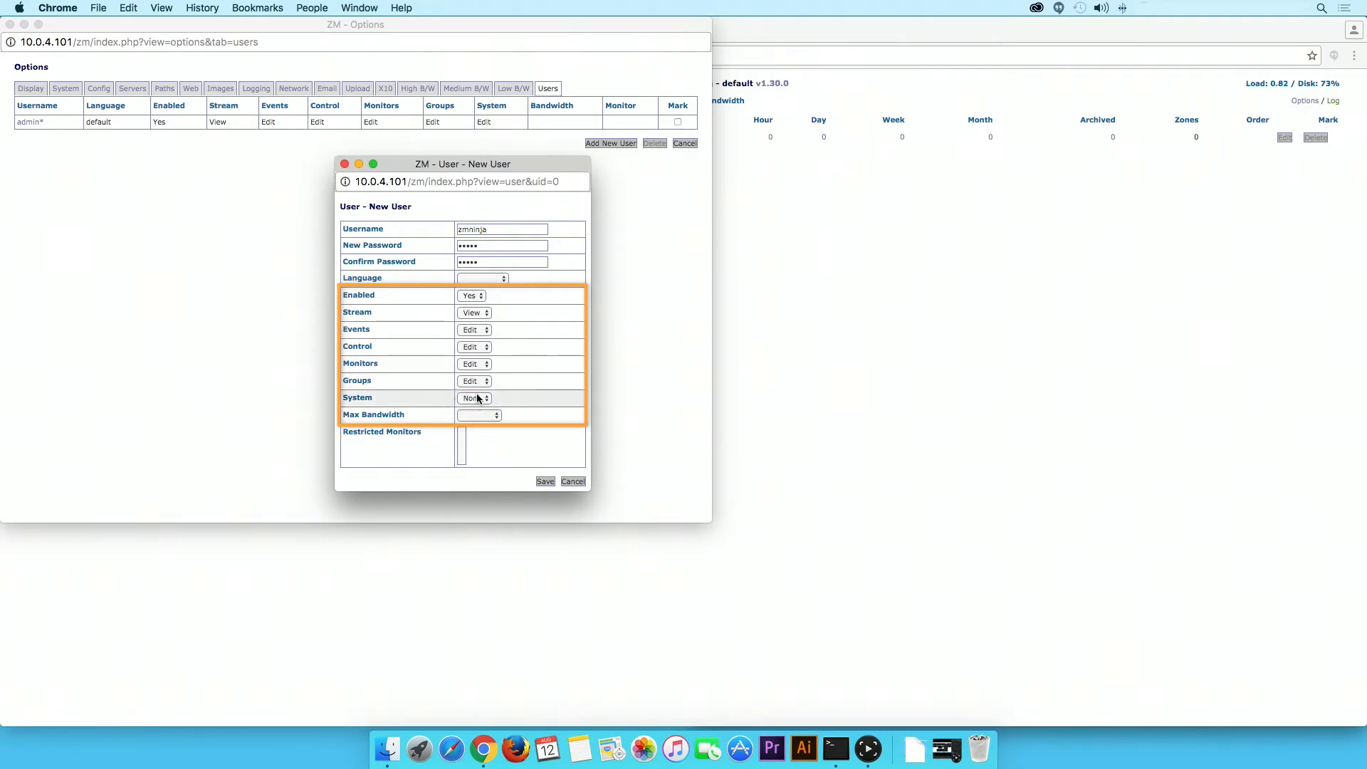
pyautogui.click(478, 414)
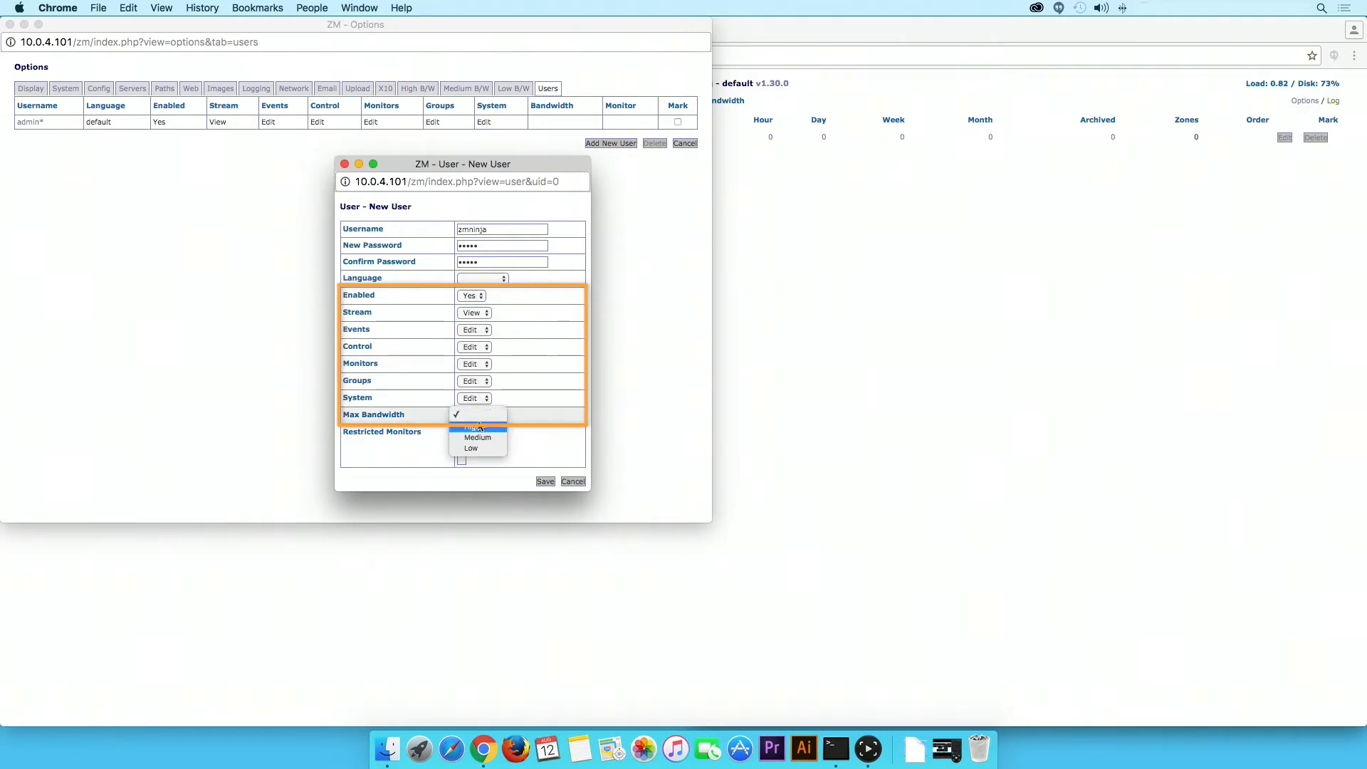
pyautogui.click(473, 425)
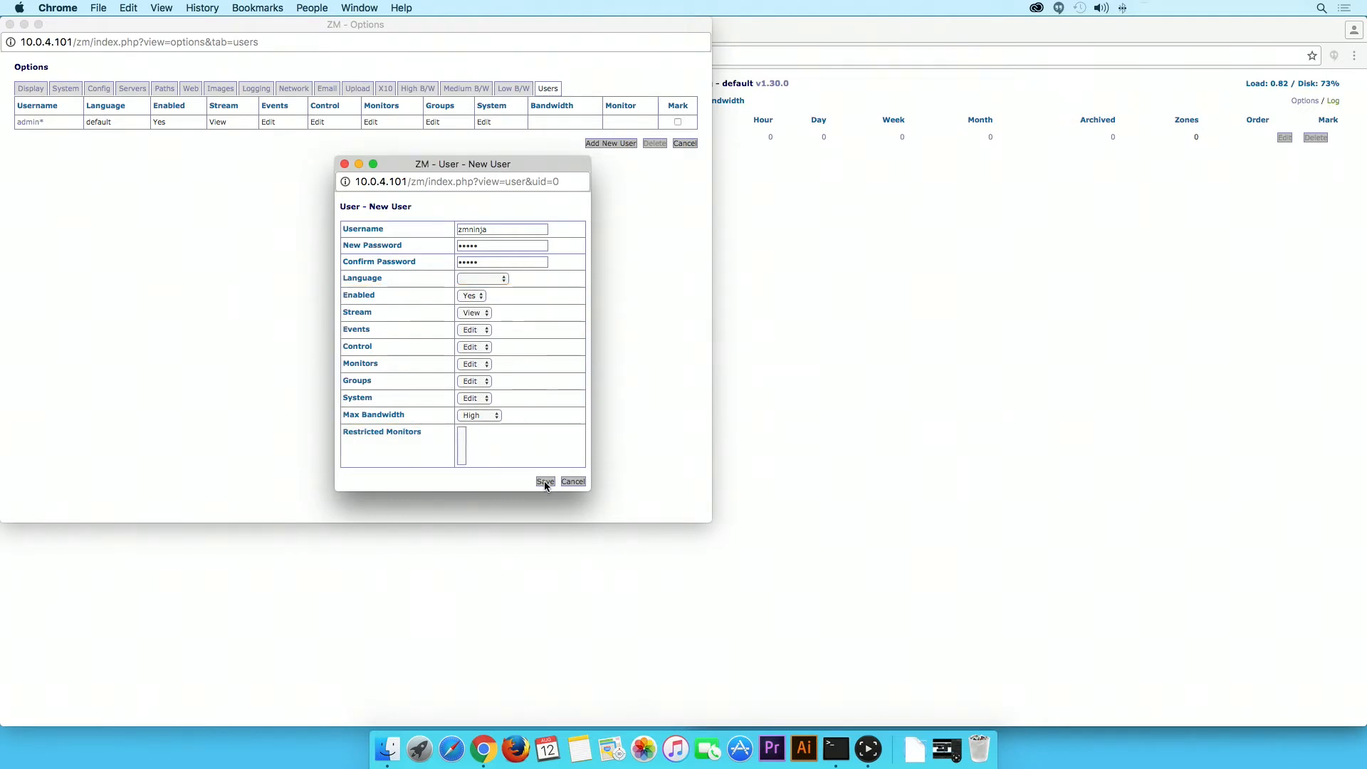
pyautogui.click(544, 481)
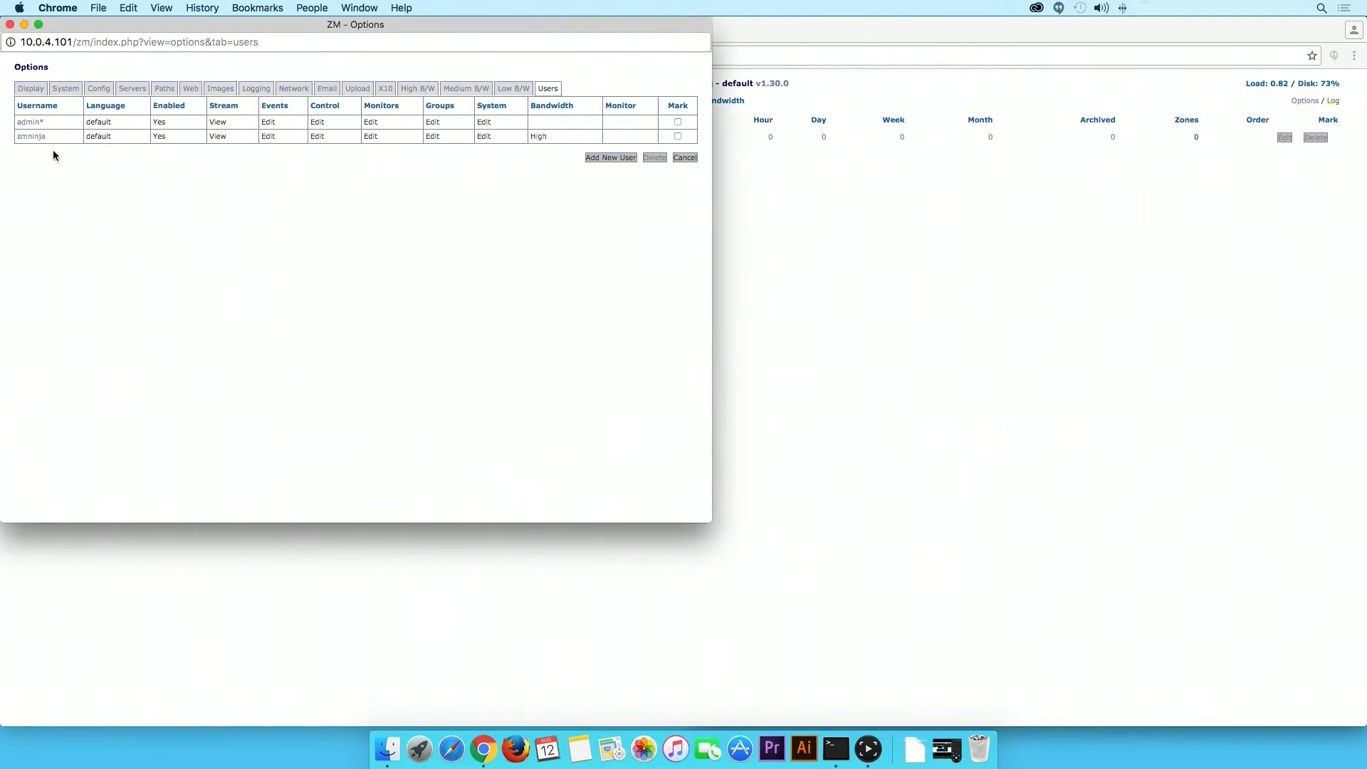
# Start a new monitor named officea and set its Source Type to Ffmpeg
pyautogui.click(685, 158)
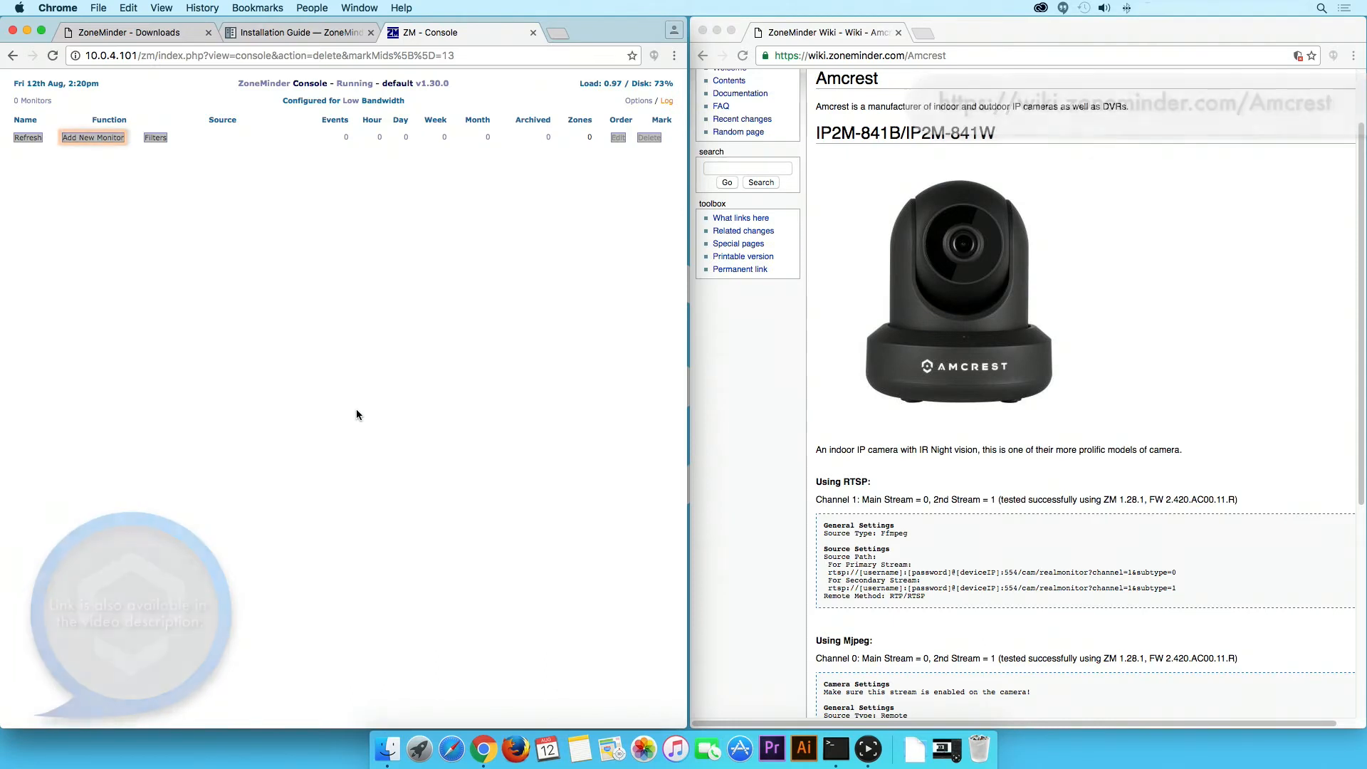
pyautogui.click(93, 136)
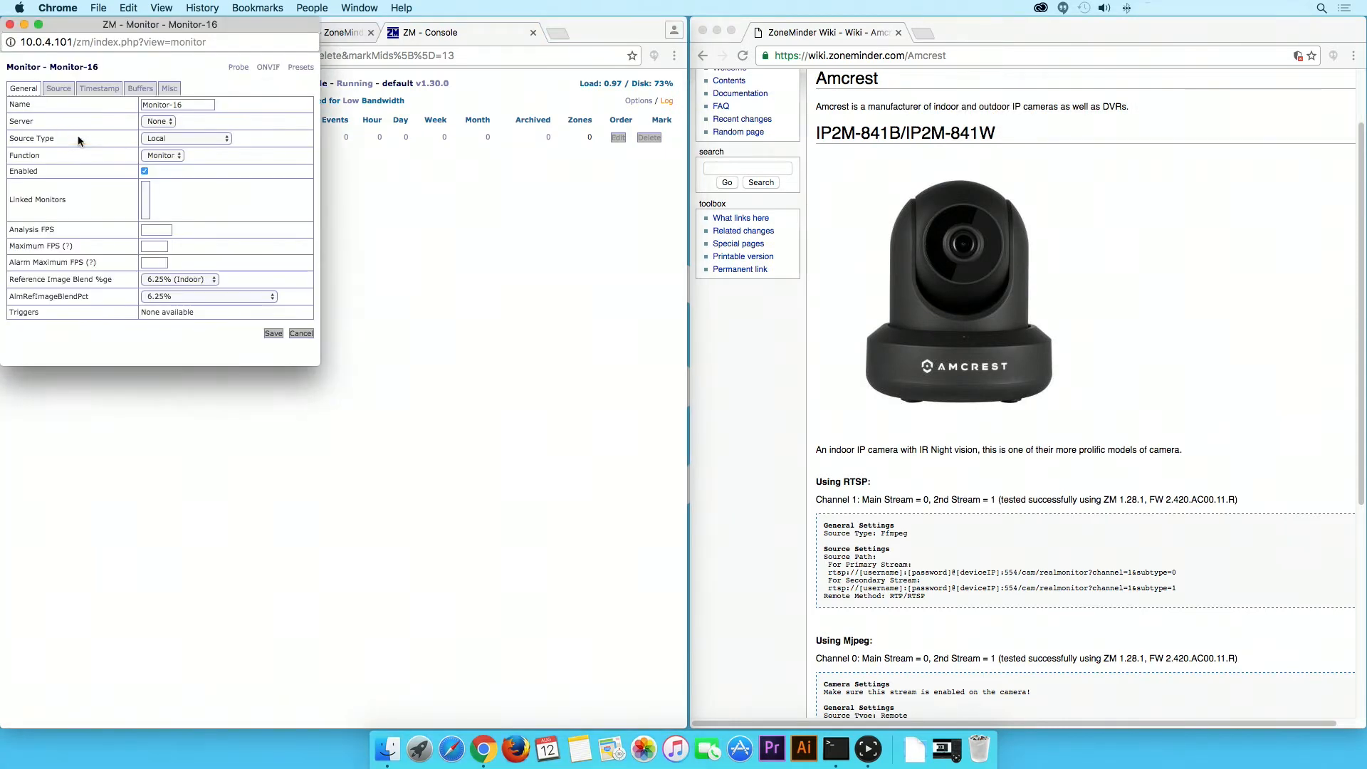
pyautogui.moveTo(158, 25); pyautogui.dragTo(515, 238)
pyautogui.write('officea')
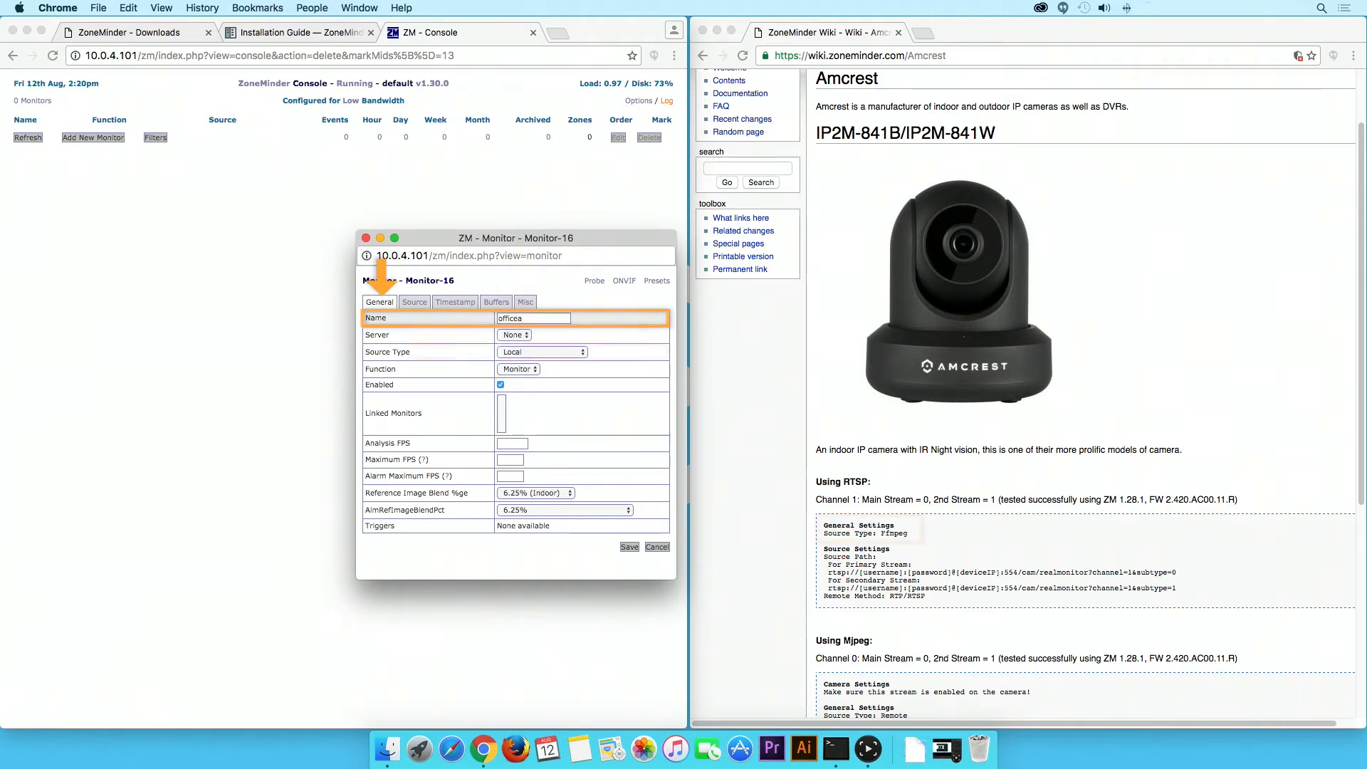
pyautogui.click(541, 351)
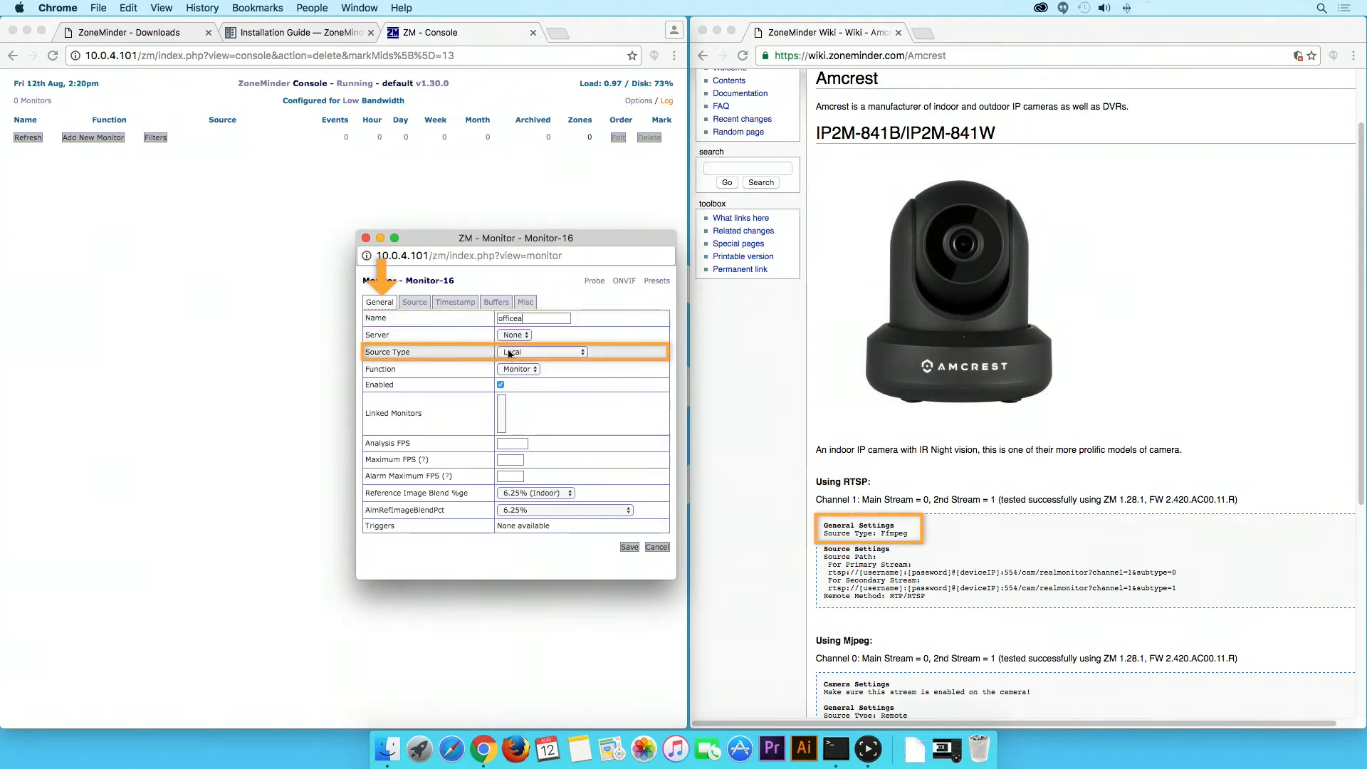
pyautogui.click(541, 352)
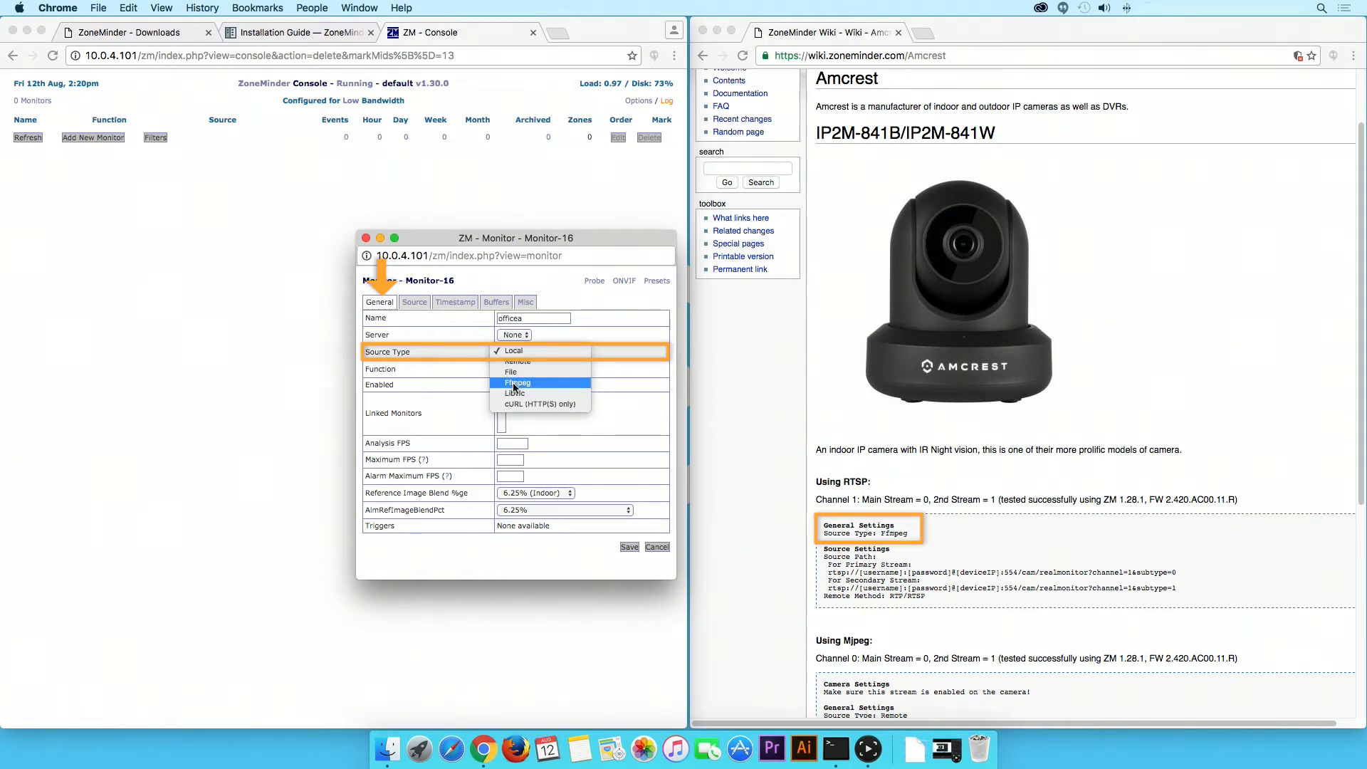
pyautogui.click(519, 383)
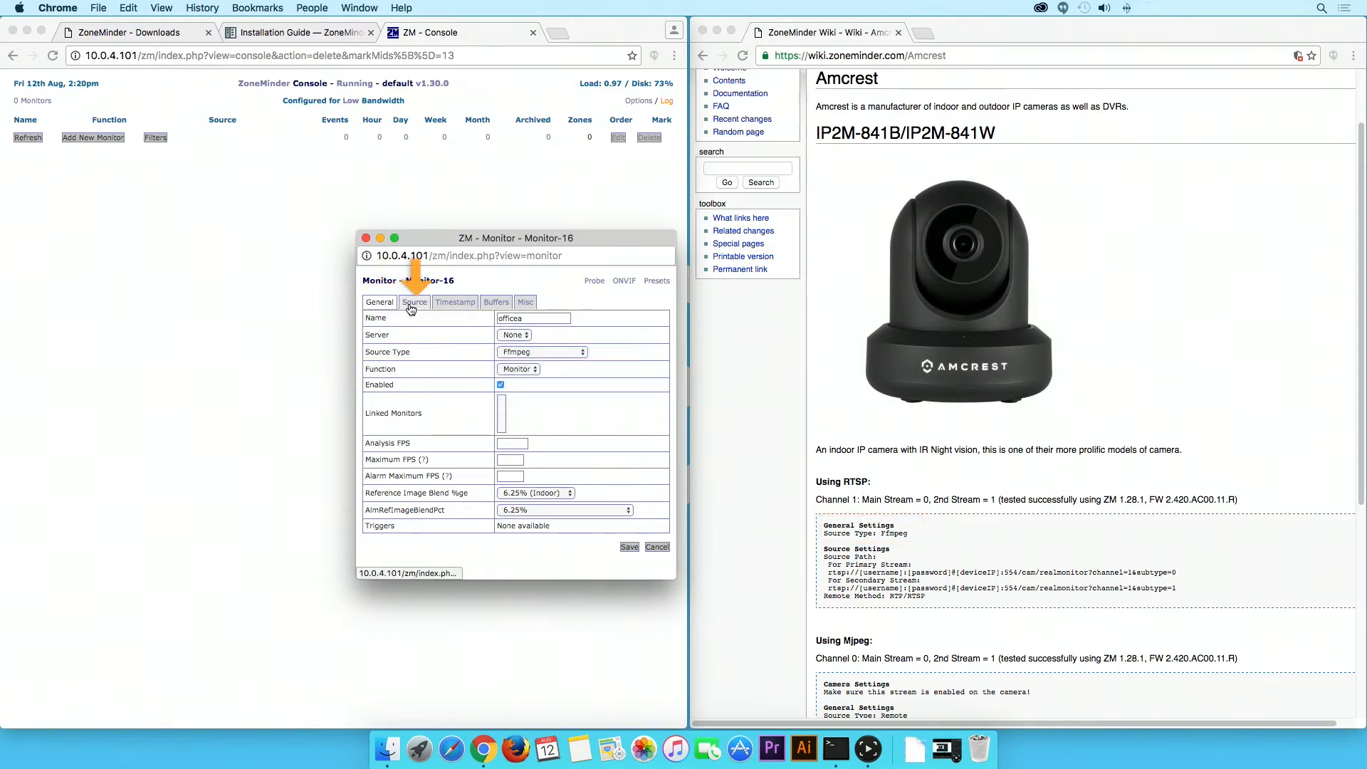
pyautogui.click(414, 302)
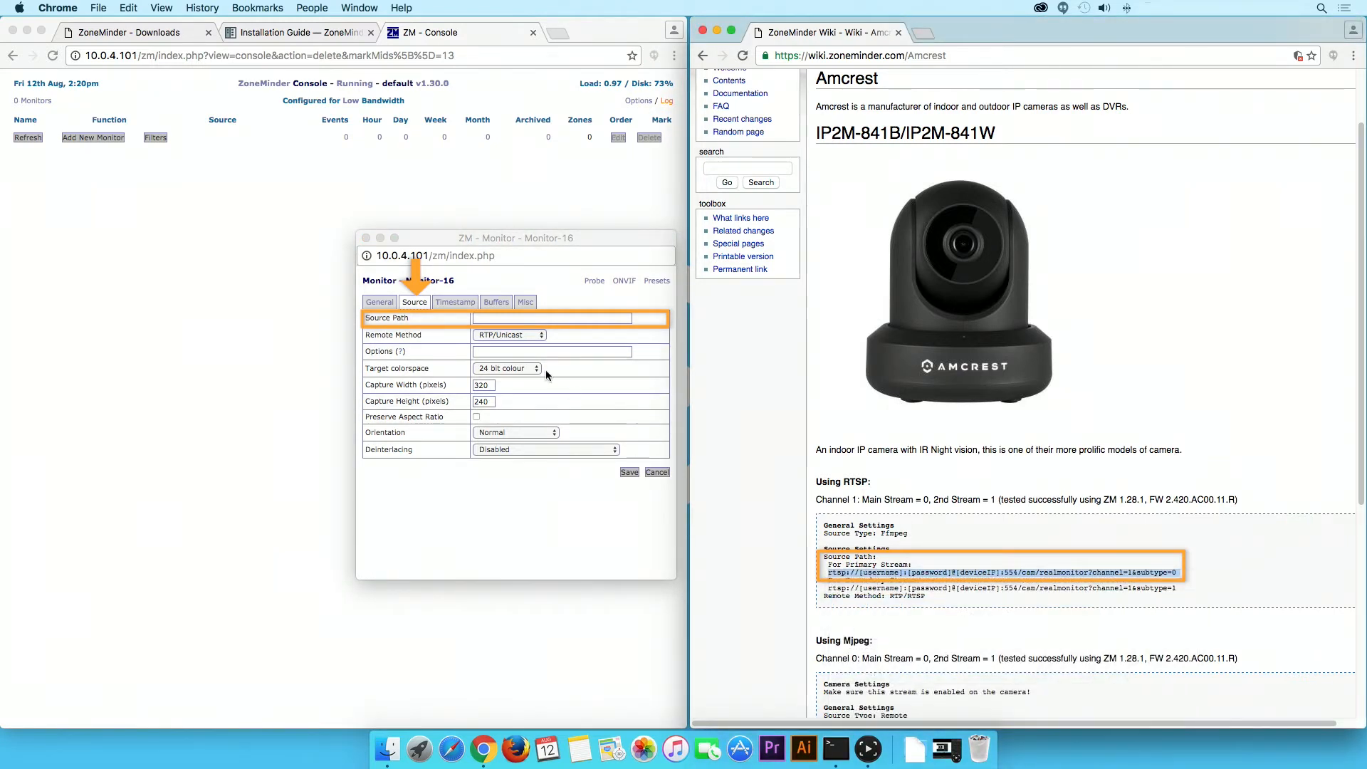
pyautogui.write('rtsp://[username]:[password]@[deviceIP]:554/cam/realmonitor?channel=1&subtype=0')
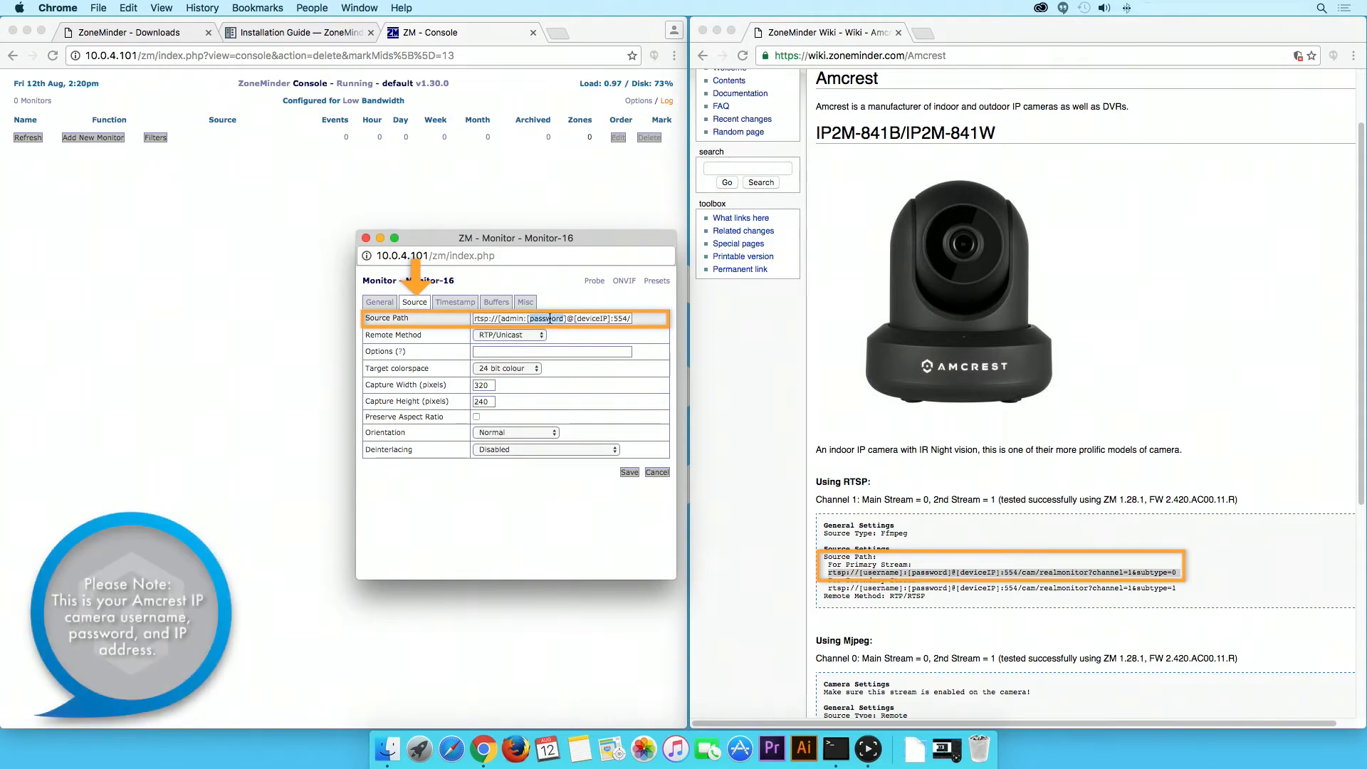
pyautogui.write('admin1')
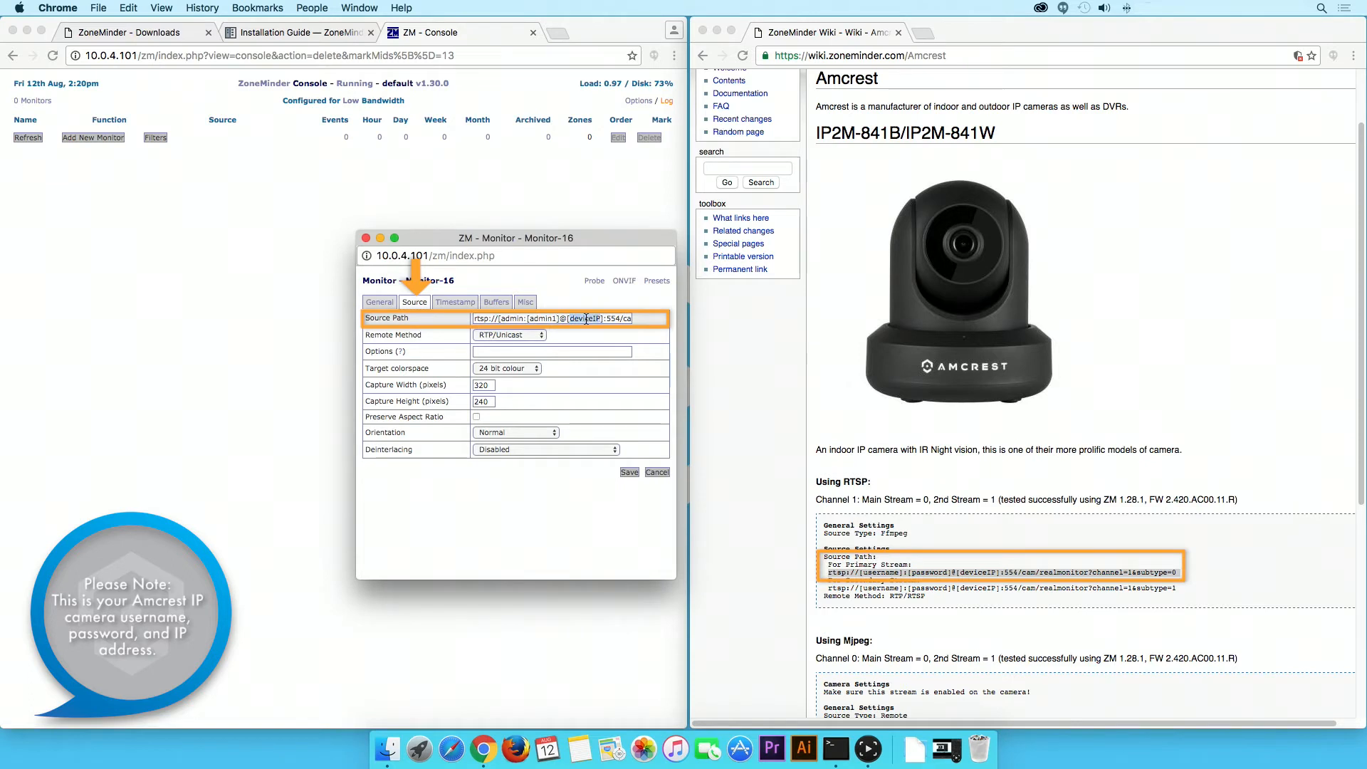
pyautogui.write('10.0.7.219')
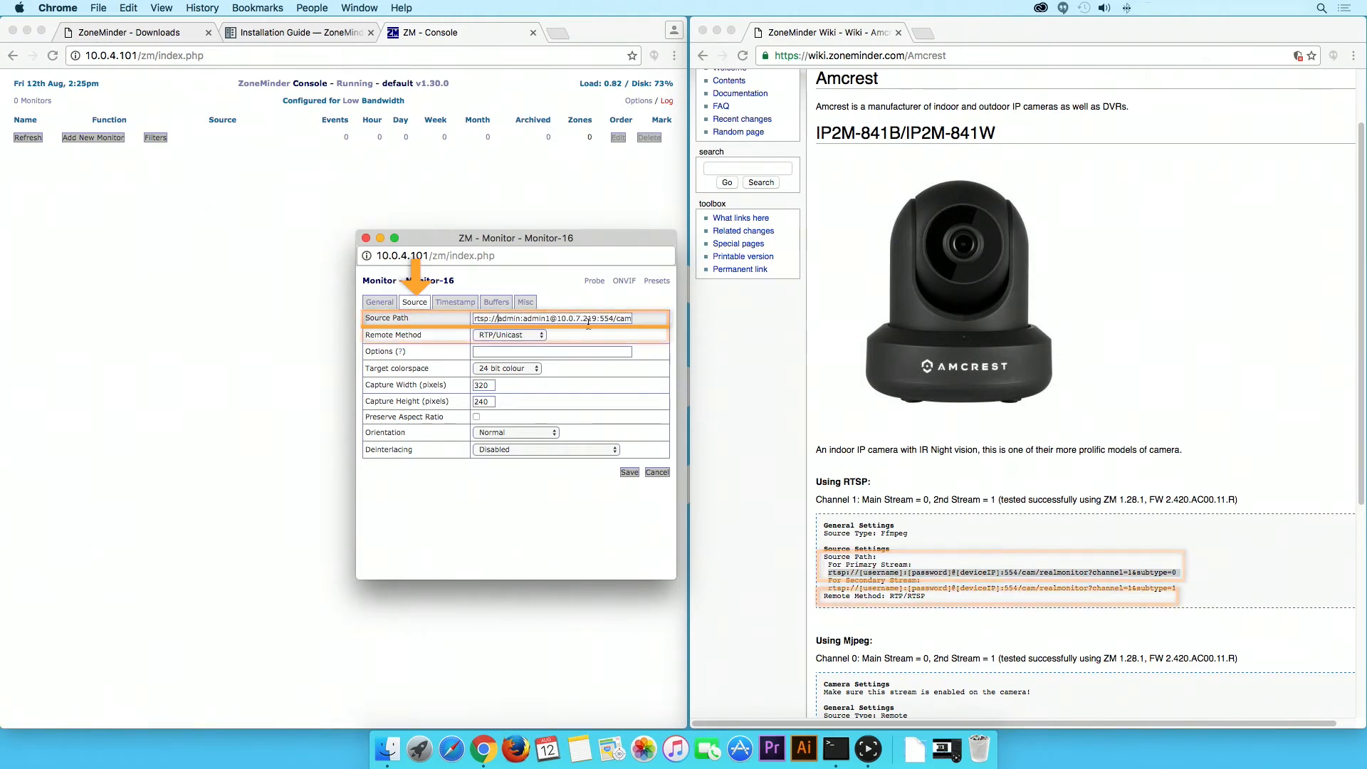
# Set Remote Method to RTP/RTSP and save the officea monitor
pyautogui.click(510, 333)
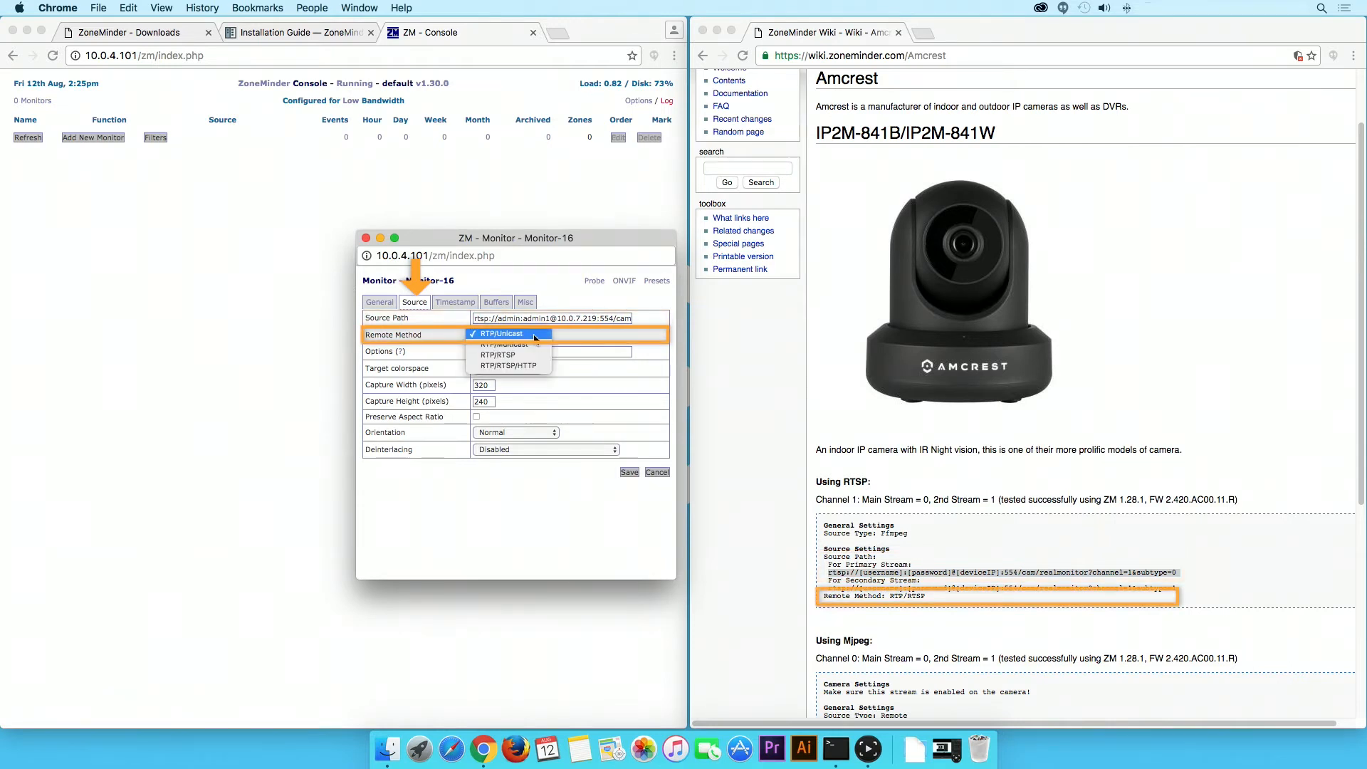
pyautogui.click(497, 355)
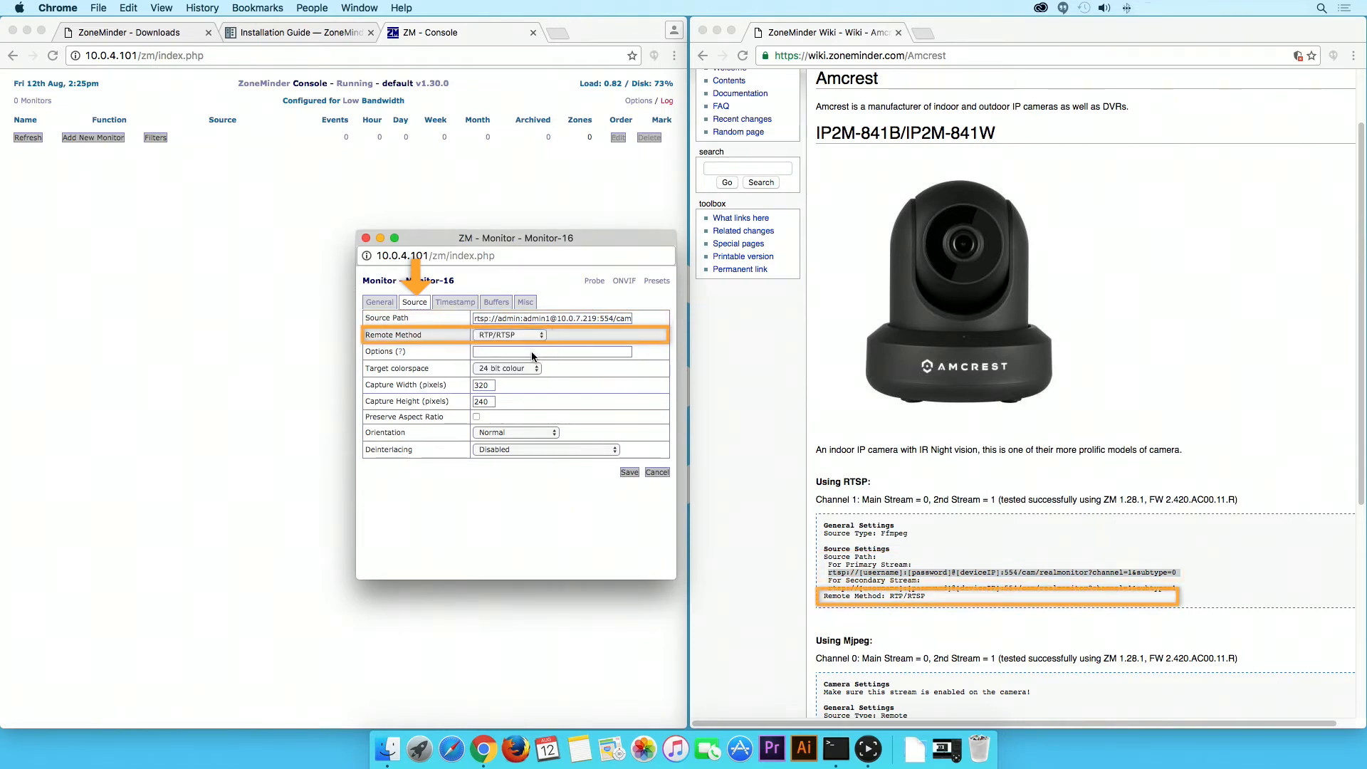
pyautogui.moveTo(514, 375)
pyautogui.write('720')
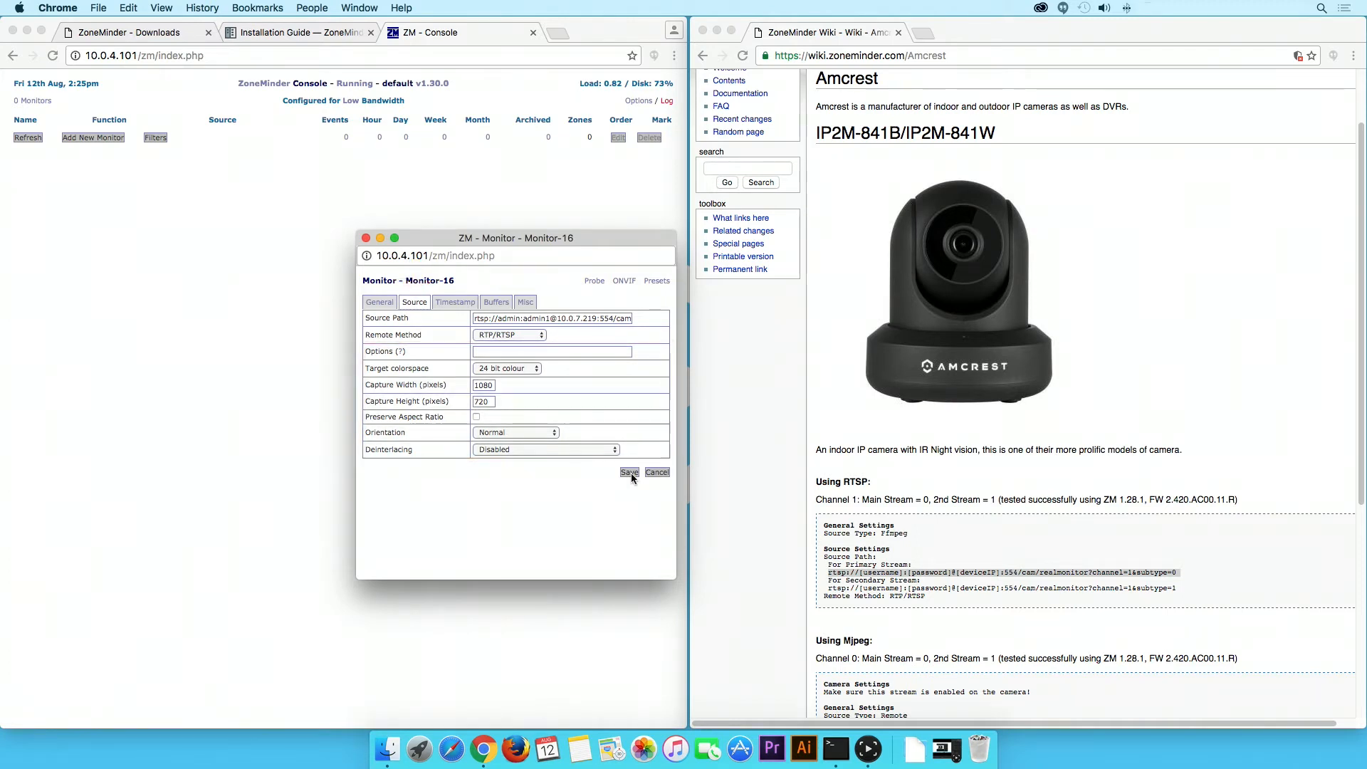
pyautogui.click(628, 471)
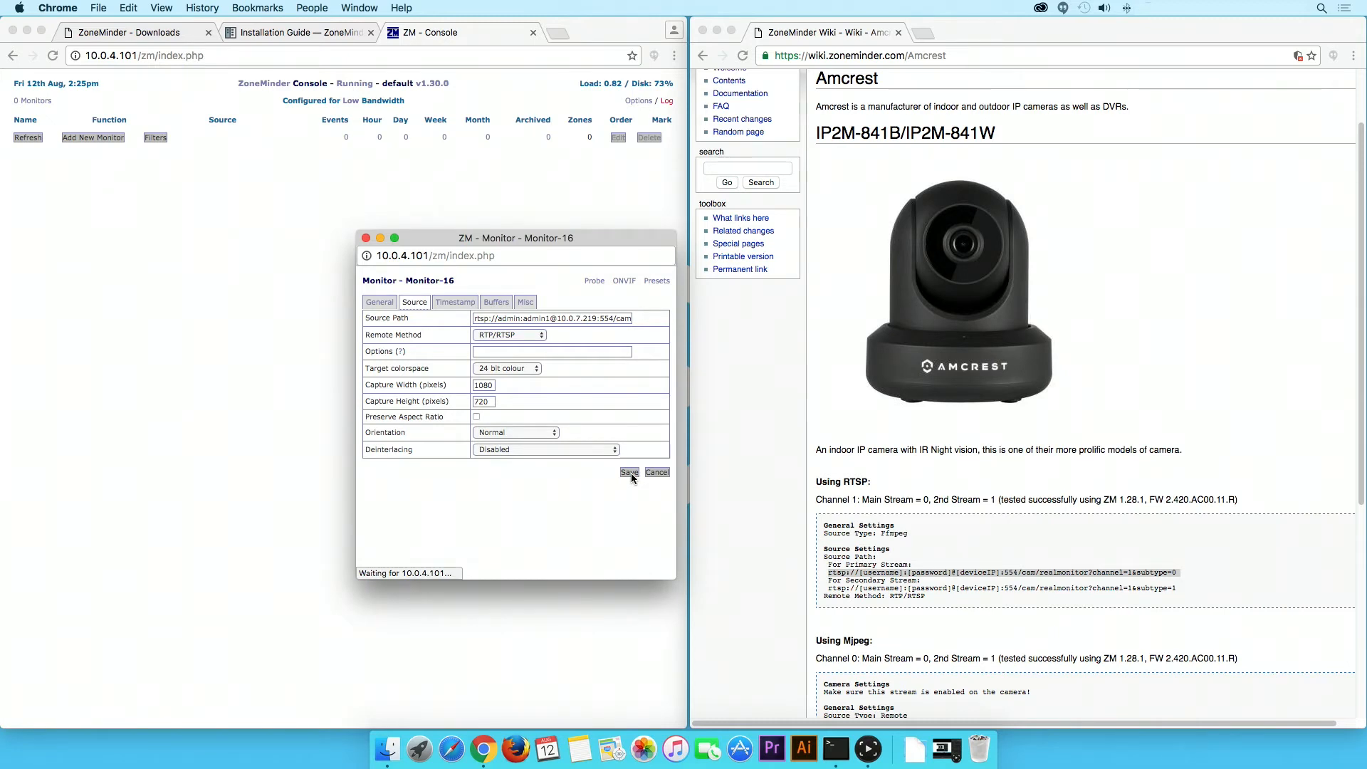
pyautogui.click(628, 471)
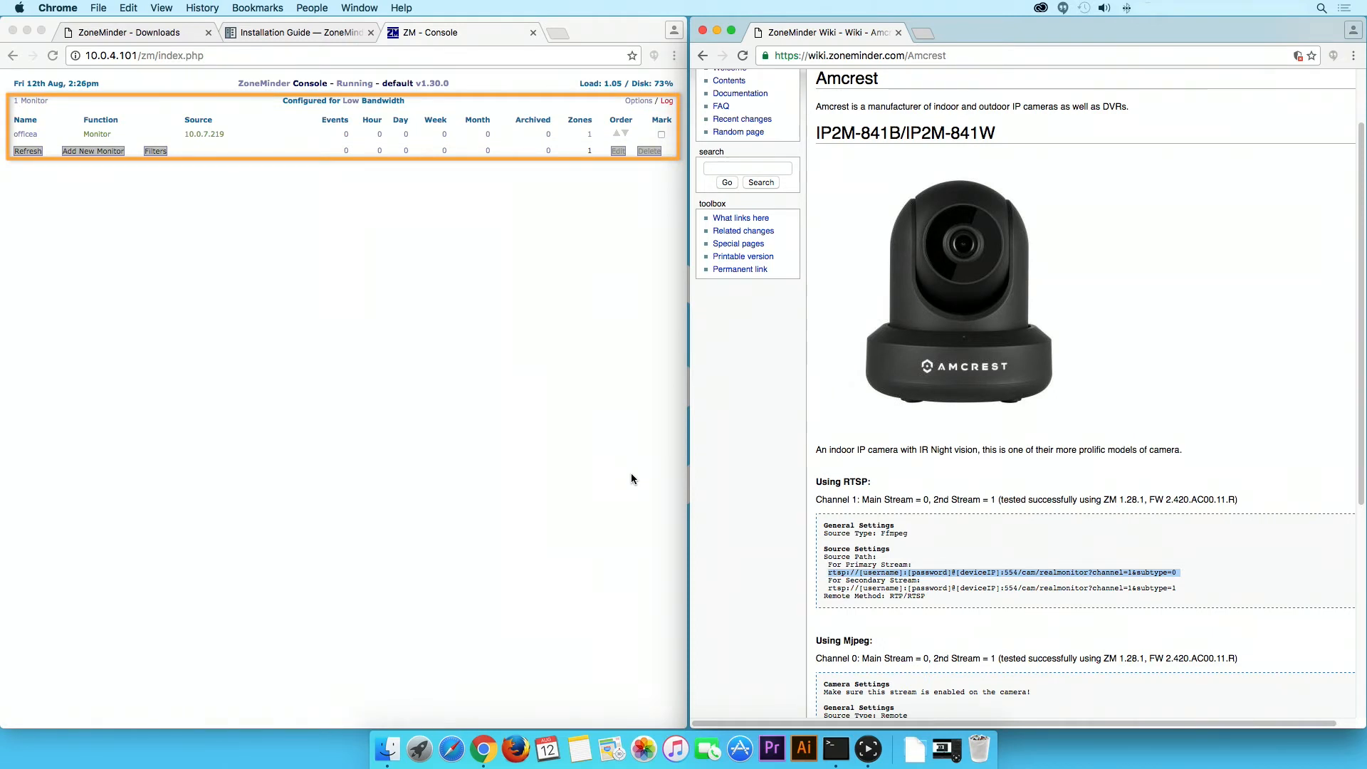
# Return to the ZoneMinder console to confirm the officea monitor is listed
pyautogui.click(27, 178)
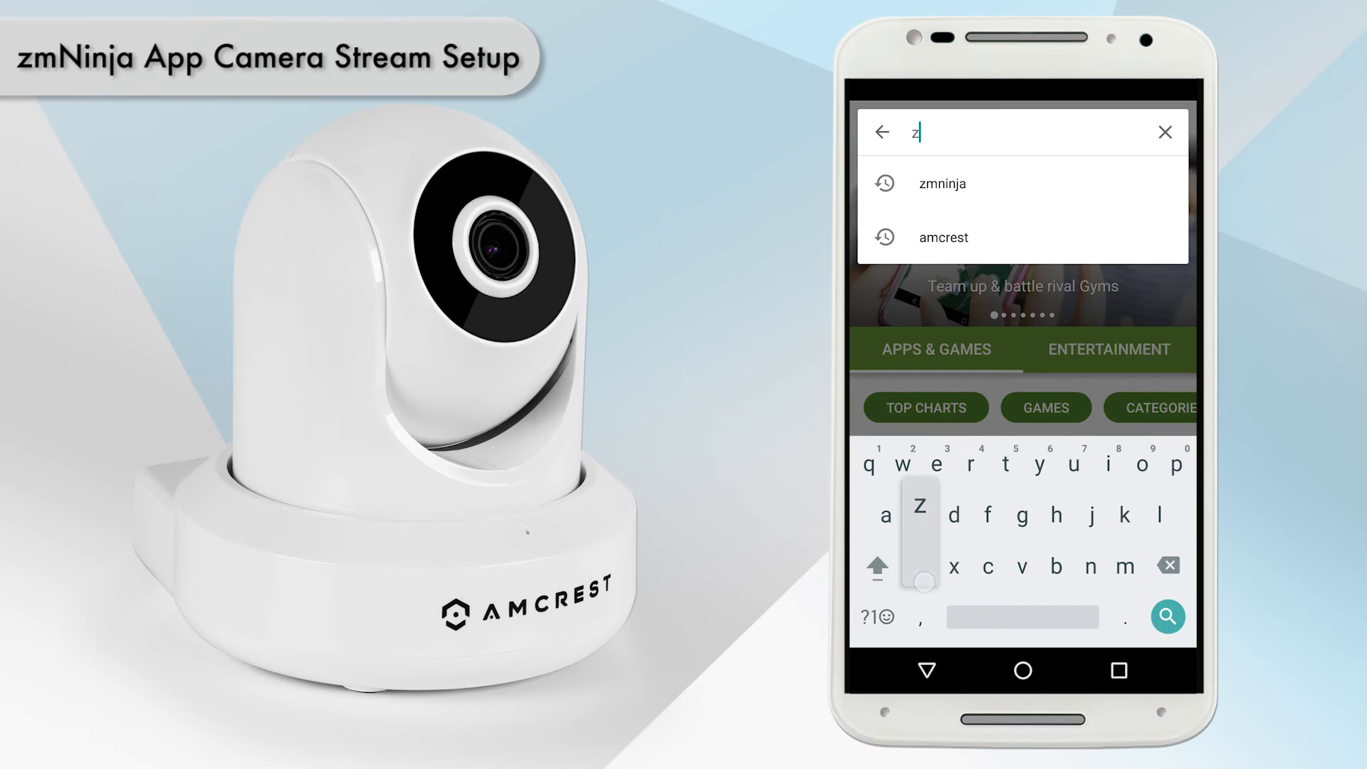
# Search the Play Store for zmninja and install the zmNinja-pro app
pyautogui.write('m')
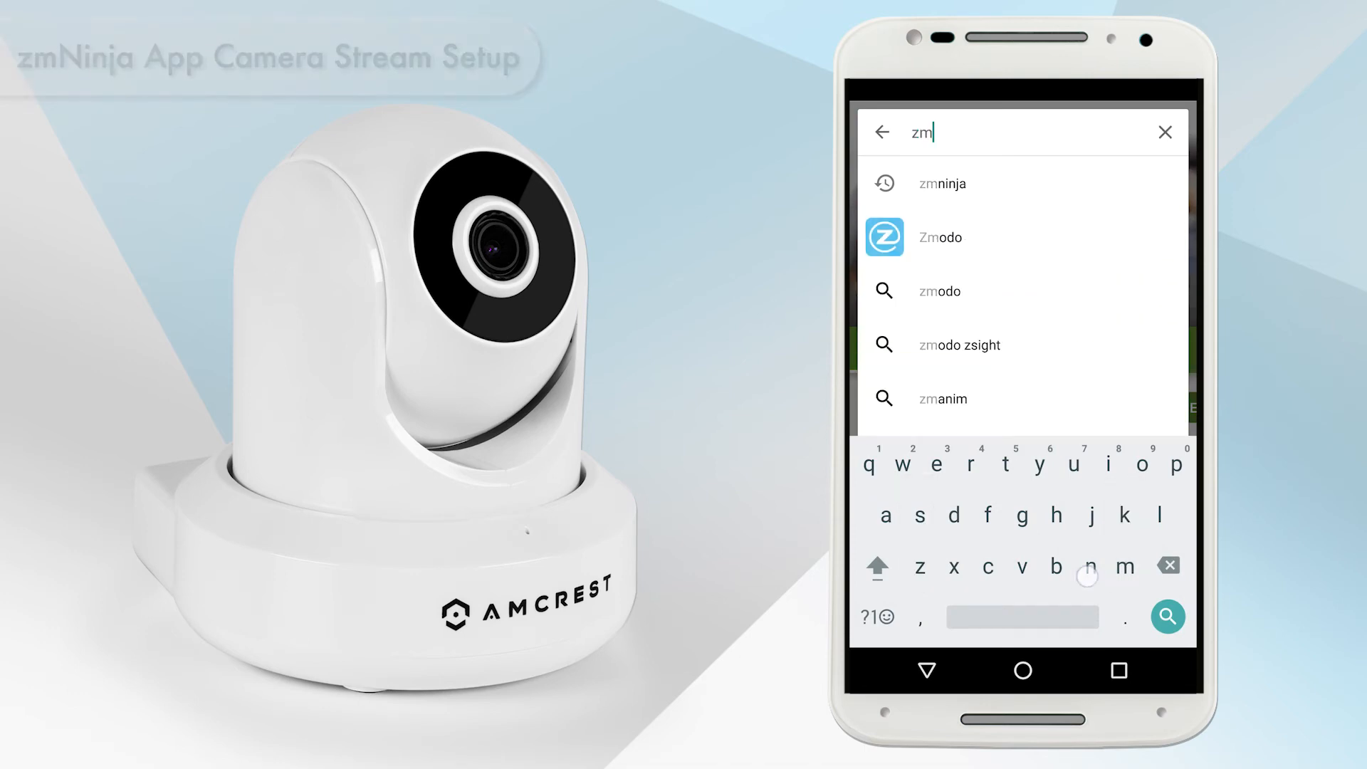
pyautogui.write('nin')
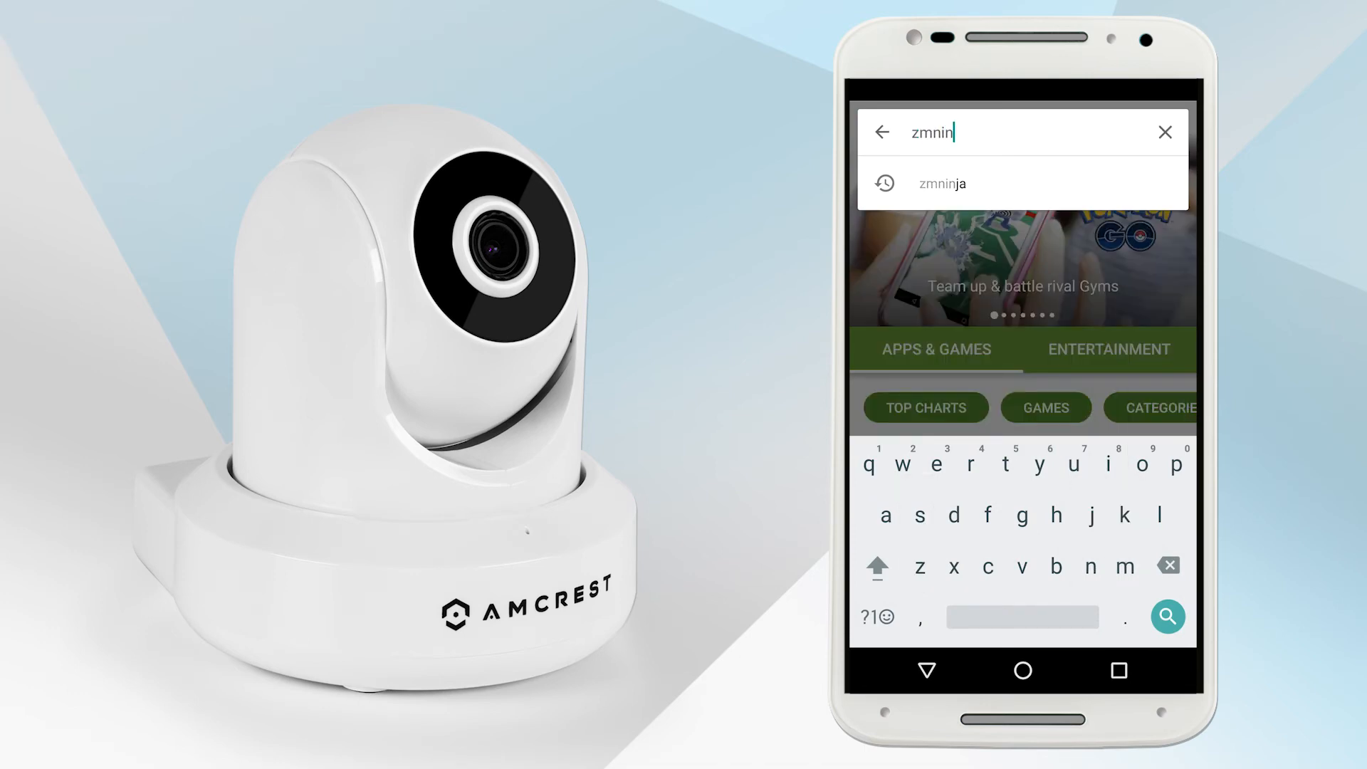
pyautogui.click(941, 184)
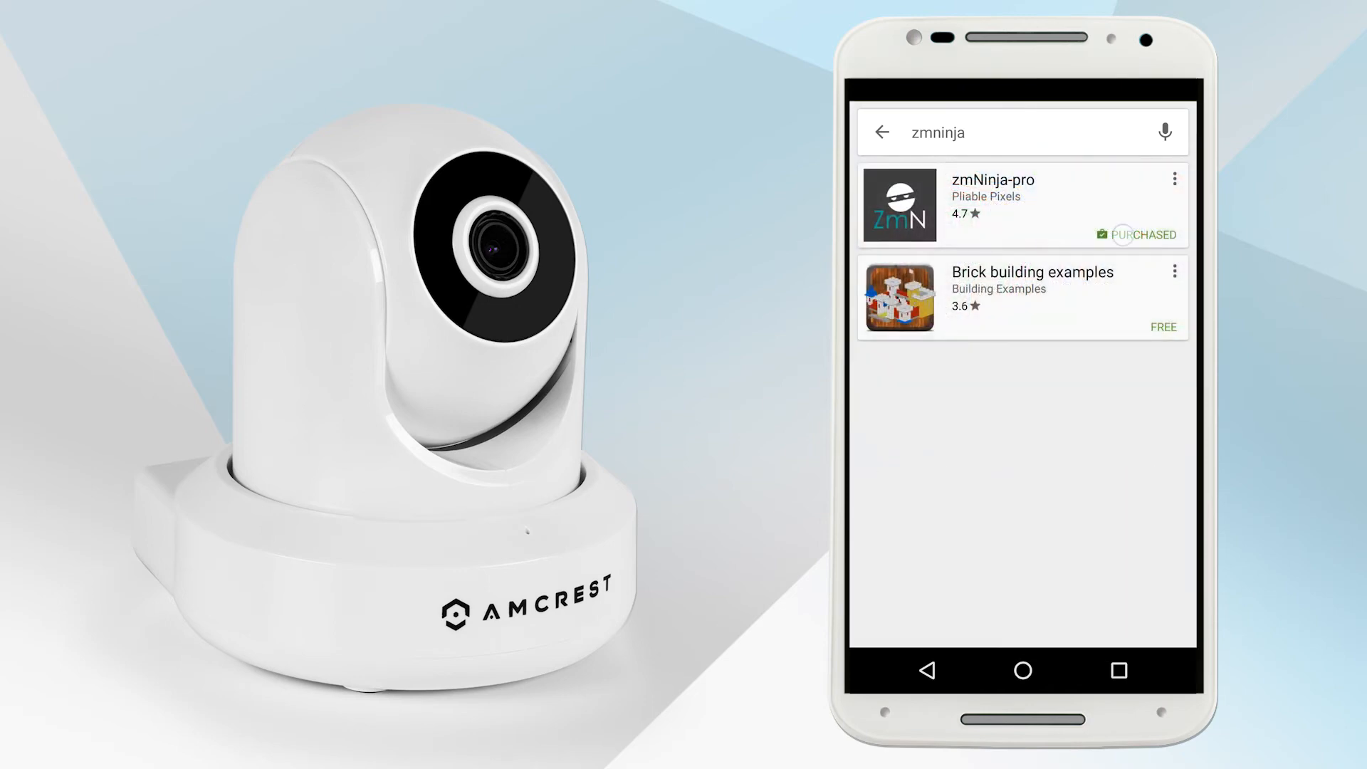
pyautogui.click(993, 203)
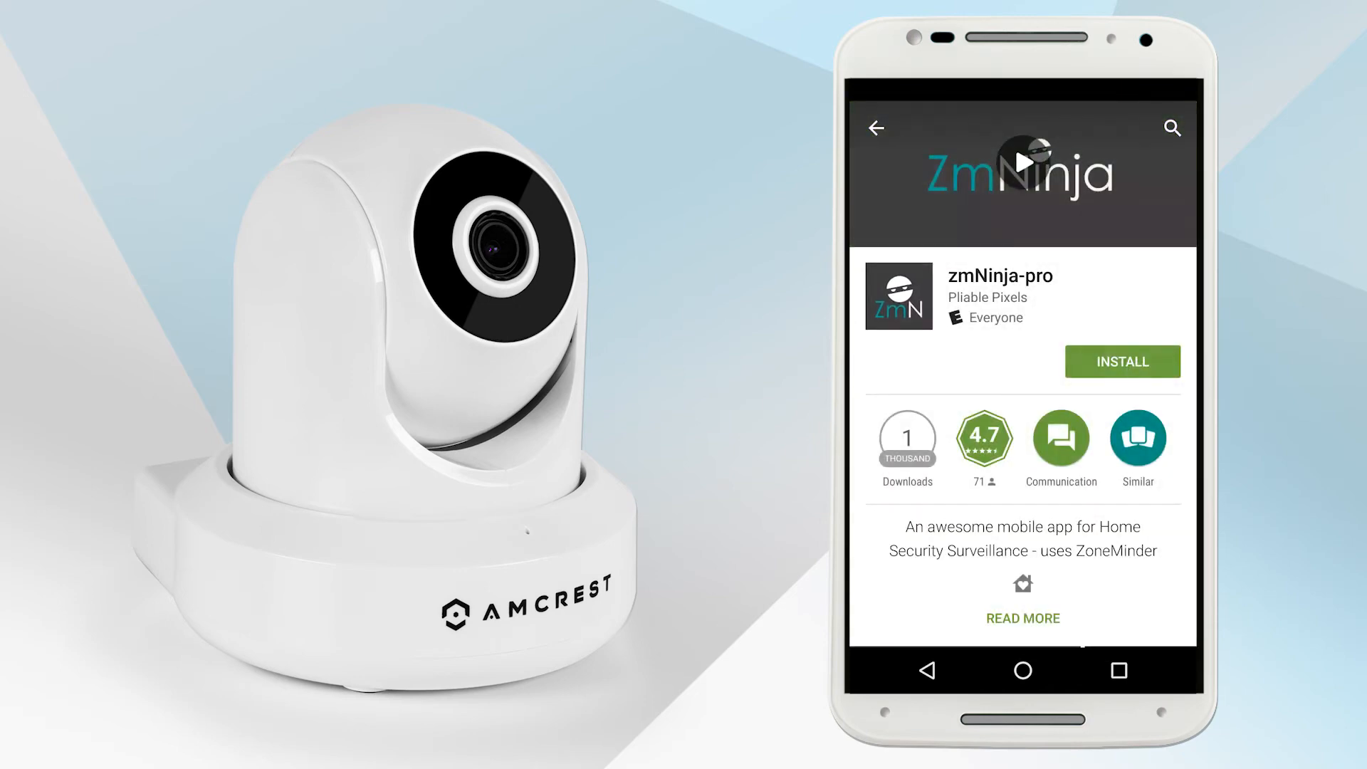
pyautogui.click(1122, 360)
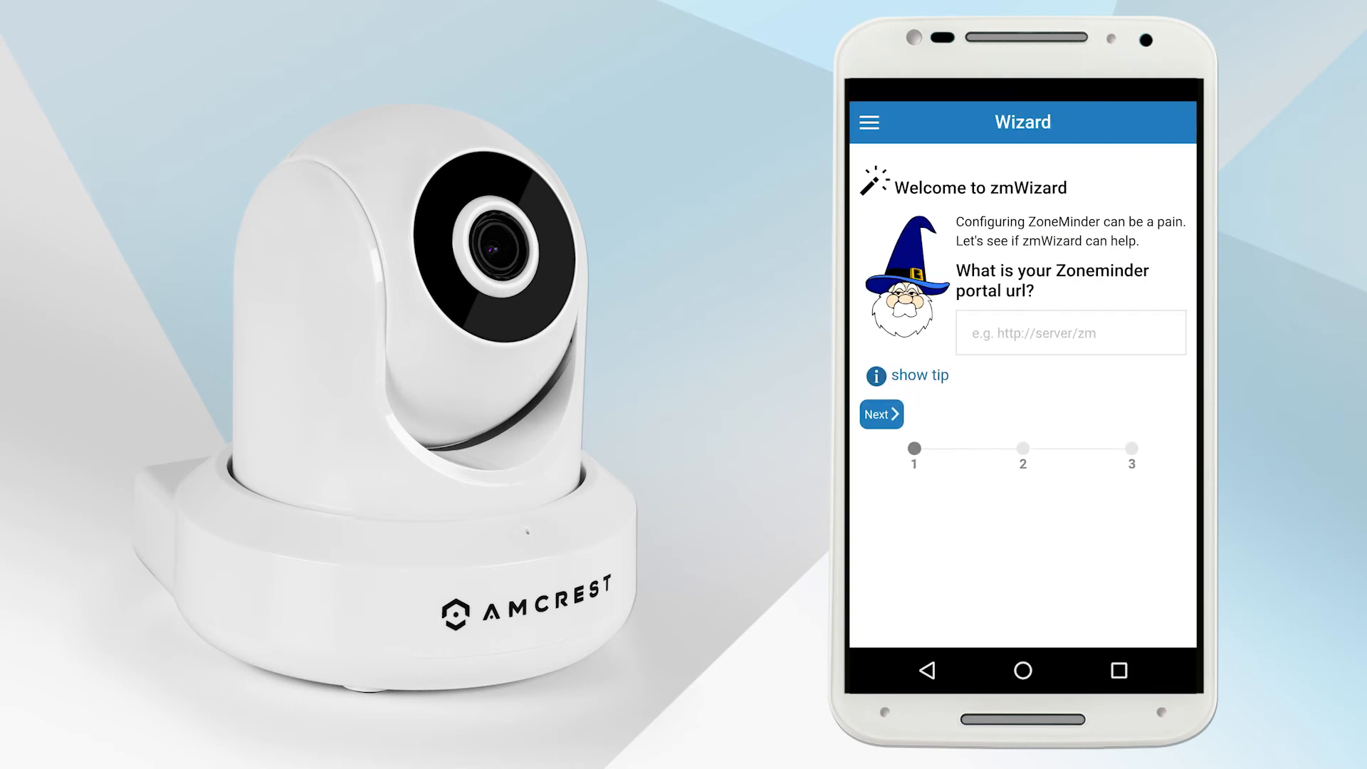
pyautogui.click(1069, 332)
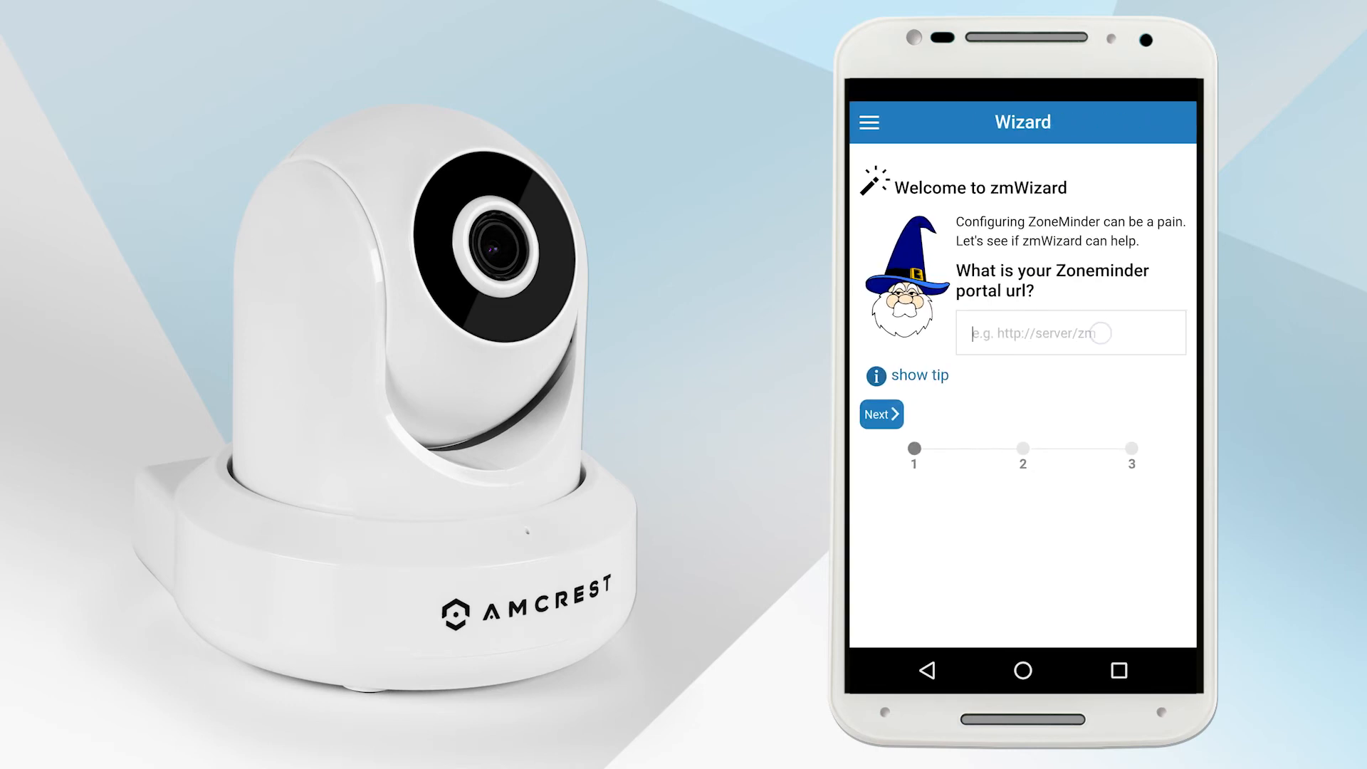
pyautogui.write('http://10.0.4.')
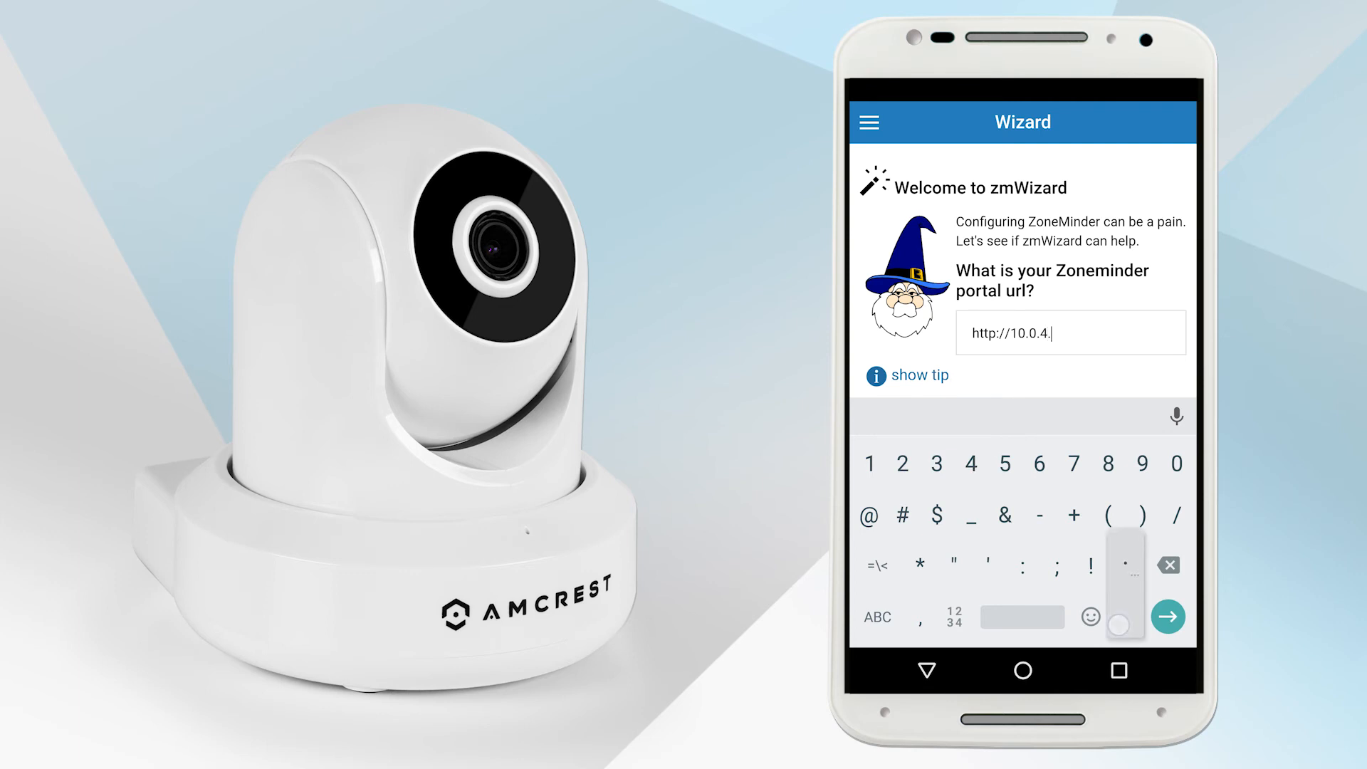
pyautogui.write('101/')
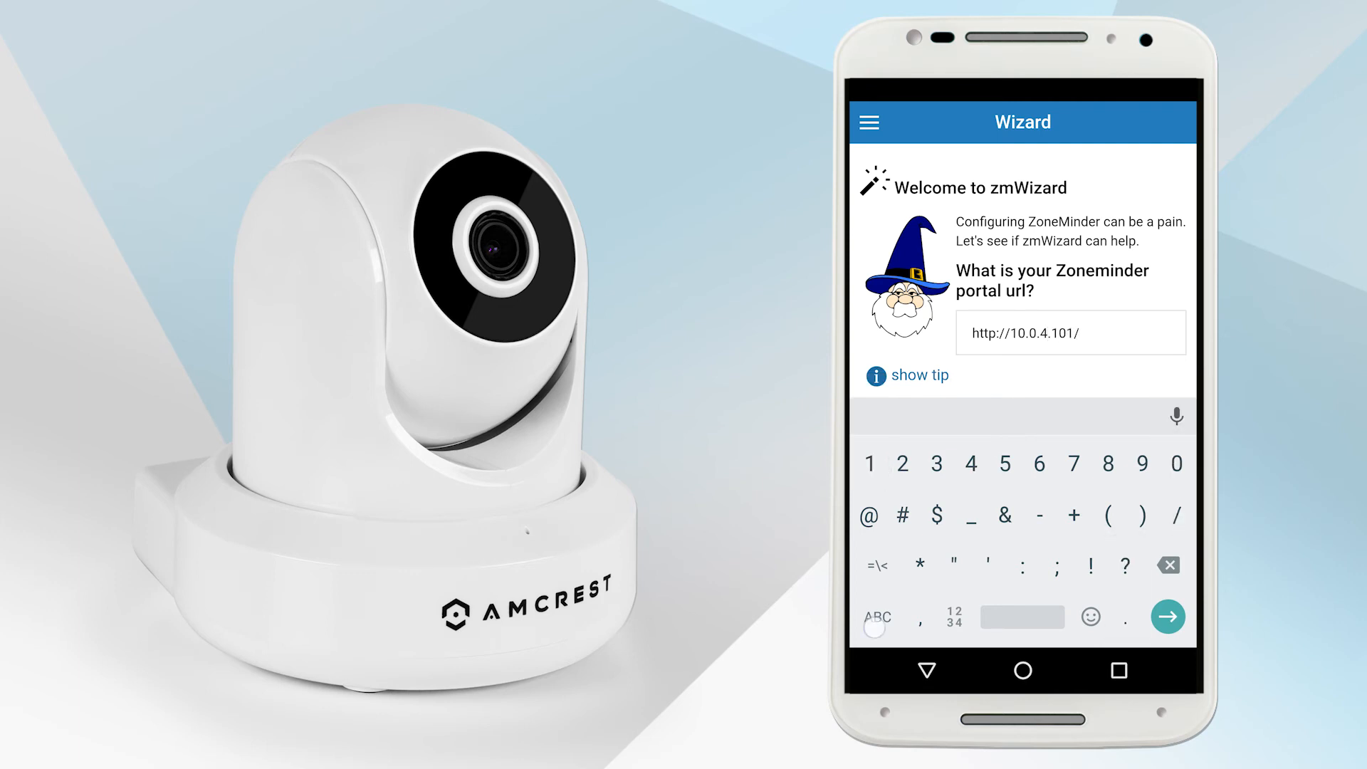
pyautogui.write('zm')
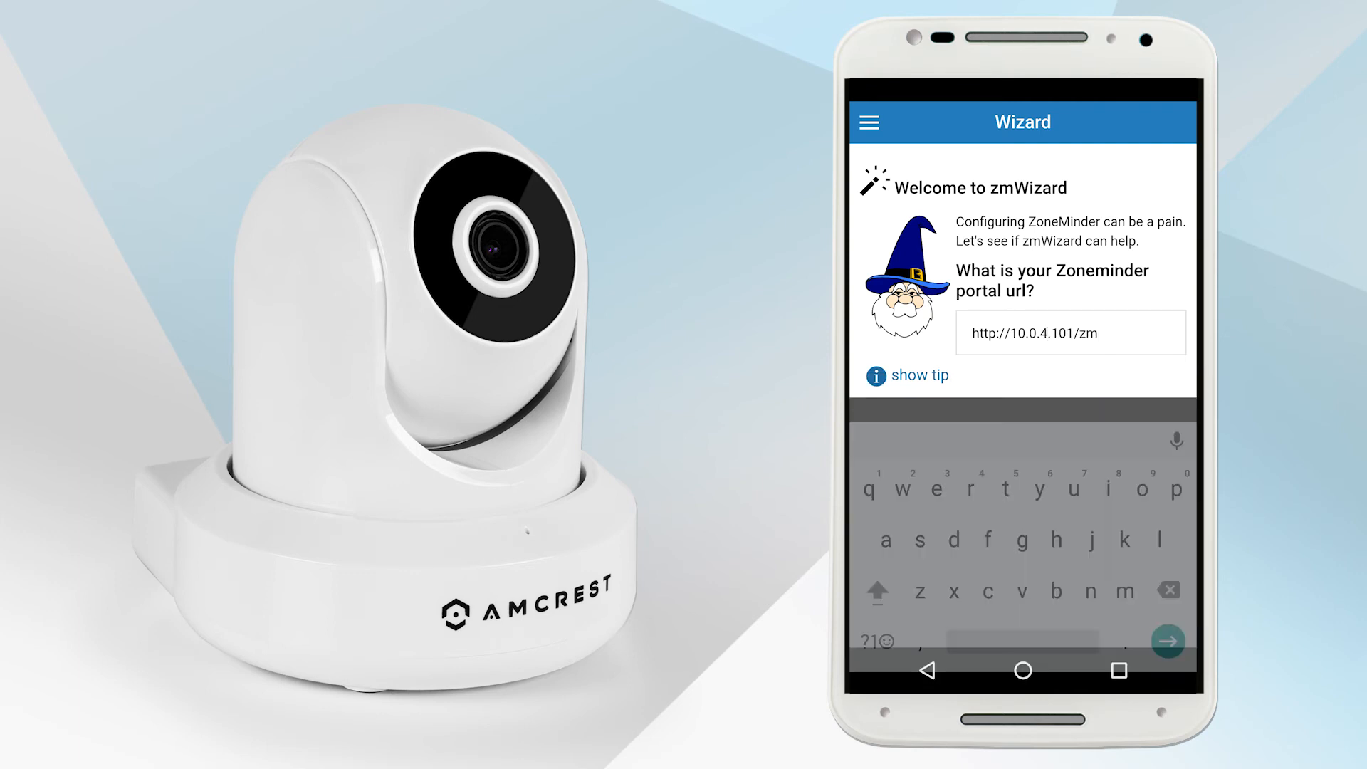
pyautogui.click(1166, 642)
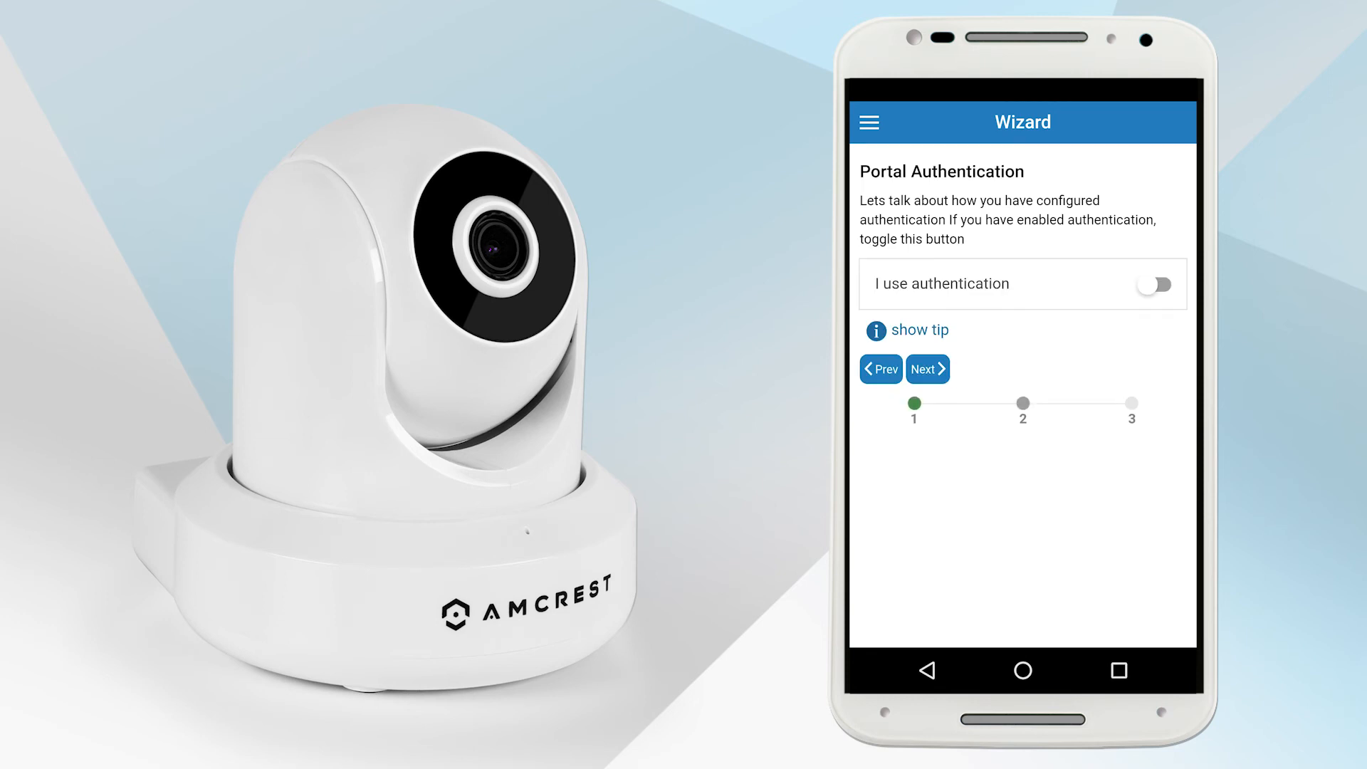
# Enable authentication with ZM authentication as user zmninja and run auto-detection
pyautogui.click(1152, 284)
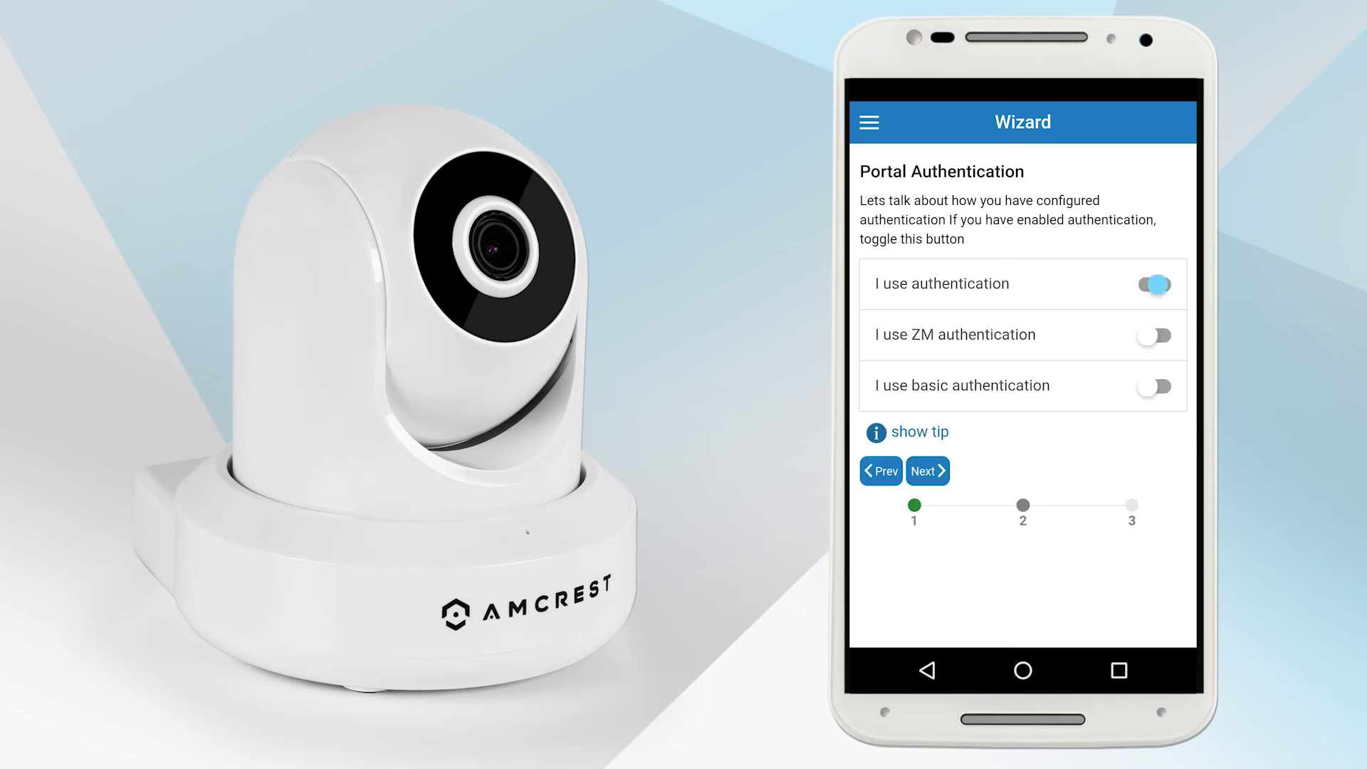
pyautogui.click(1152, 335)
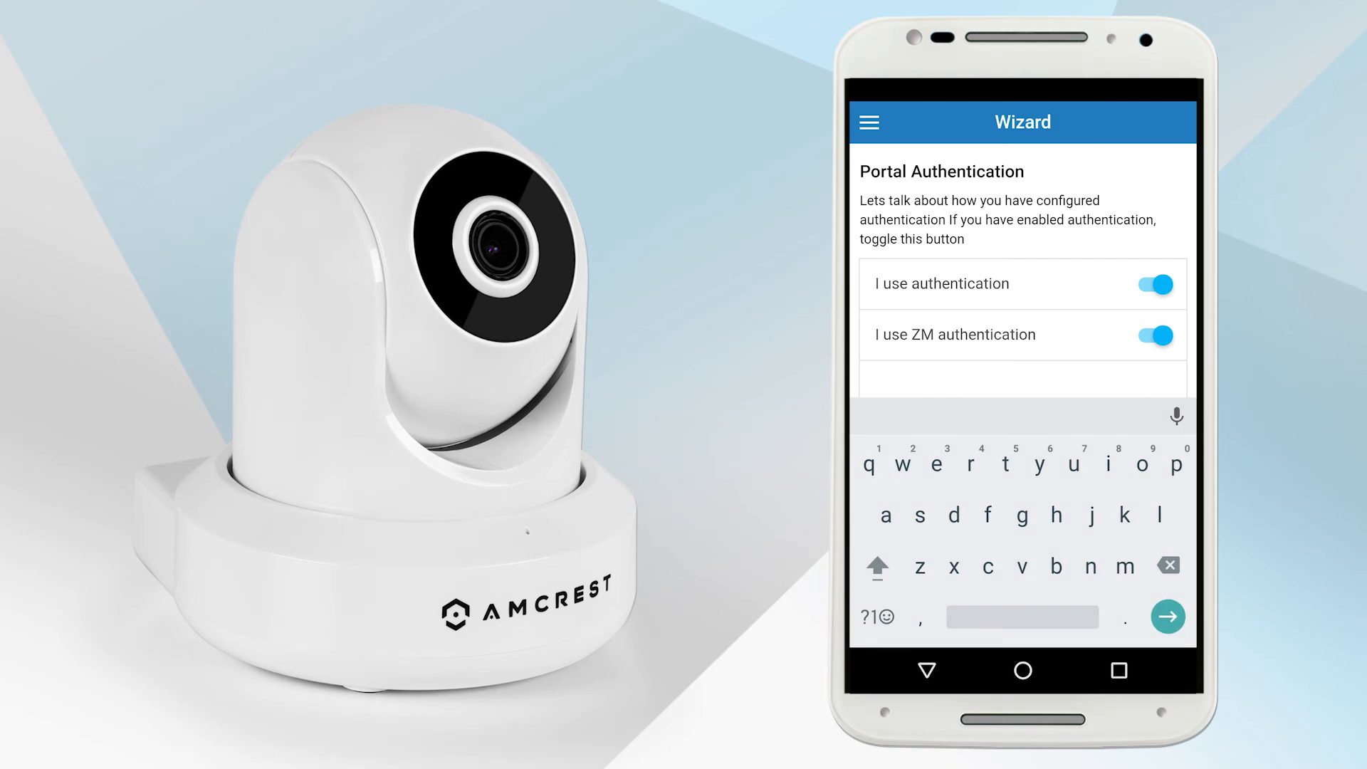
pyautogui.write('z')
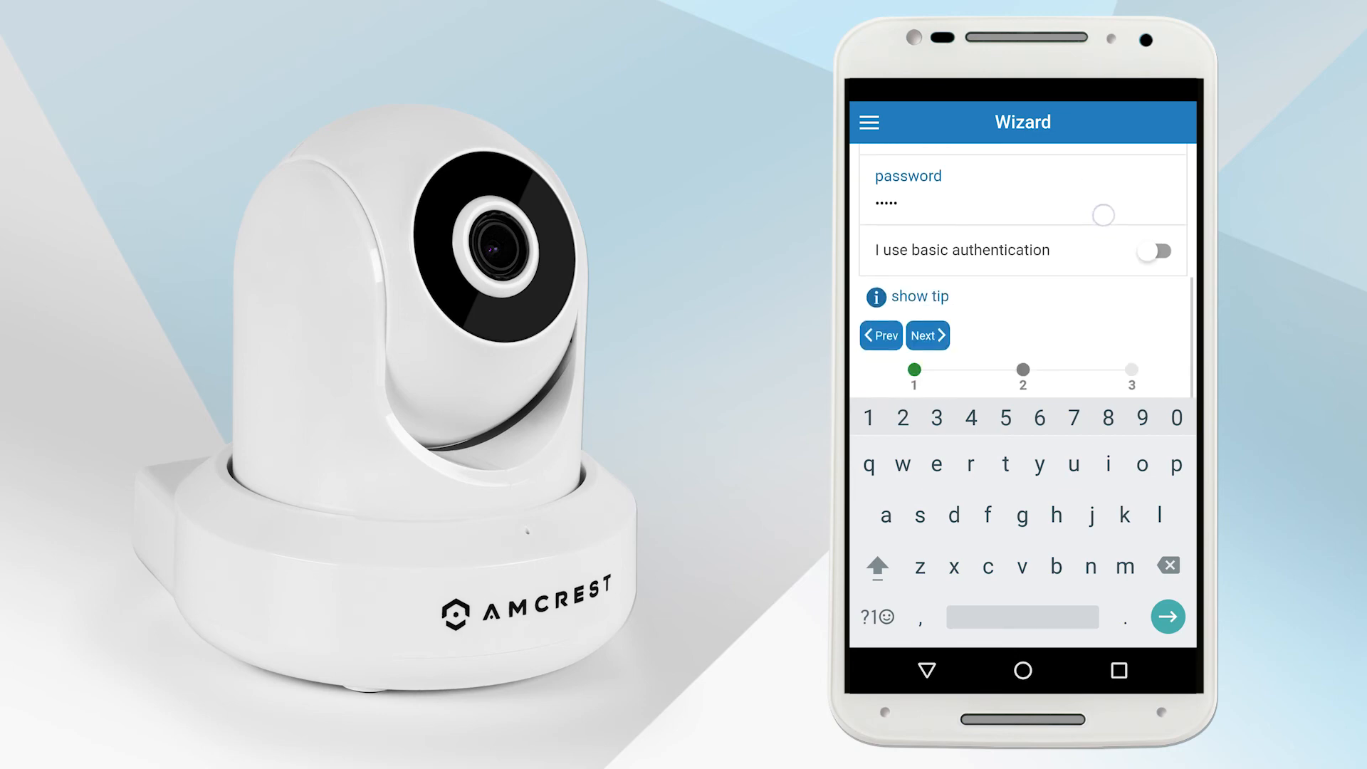
pyautogui.click(926, 336)
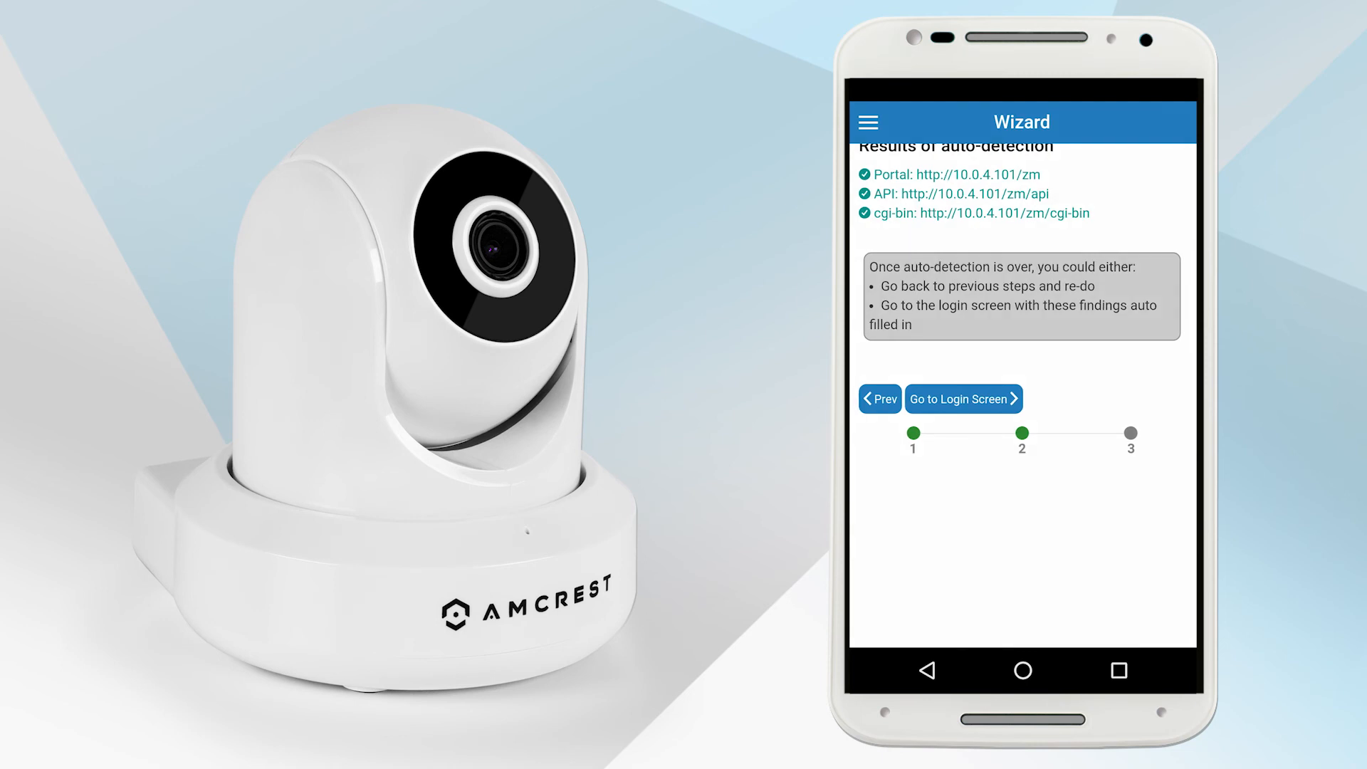
# Carry the detected urls to the login screen and save the 10.0.4.101 server settings
pyautogui.click(962, 398)
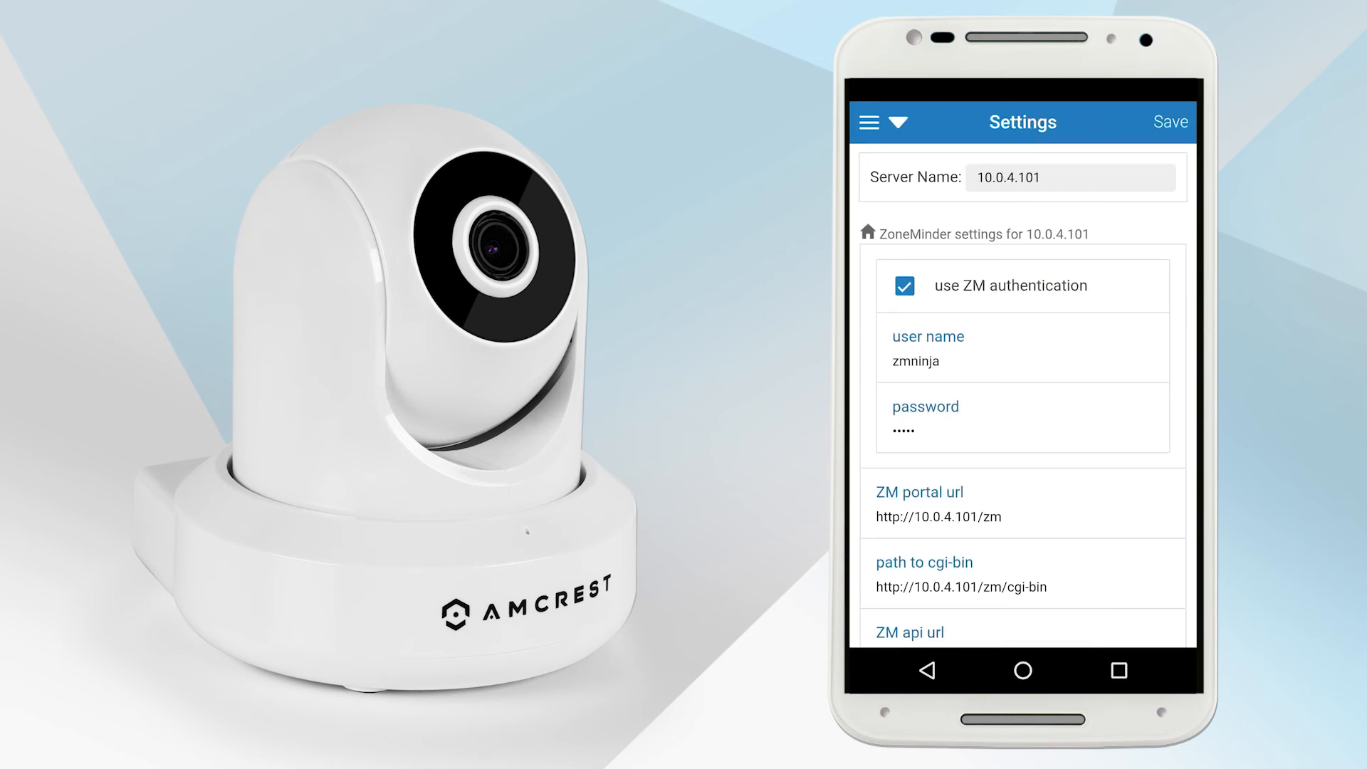
pyautogui.click(1171, 121)
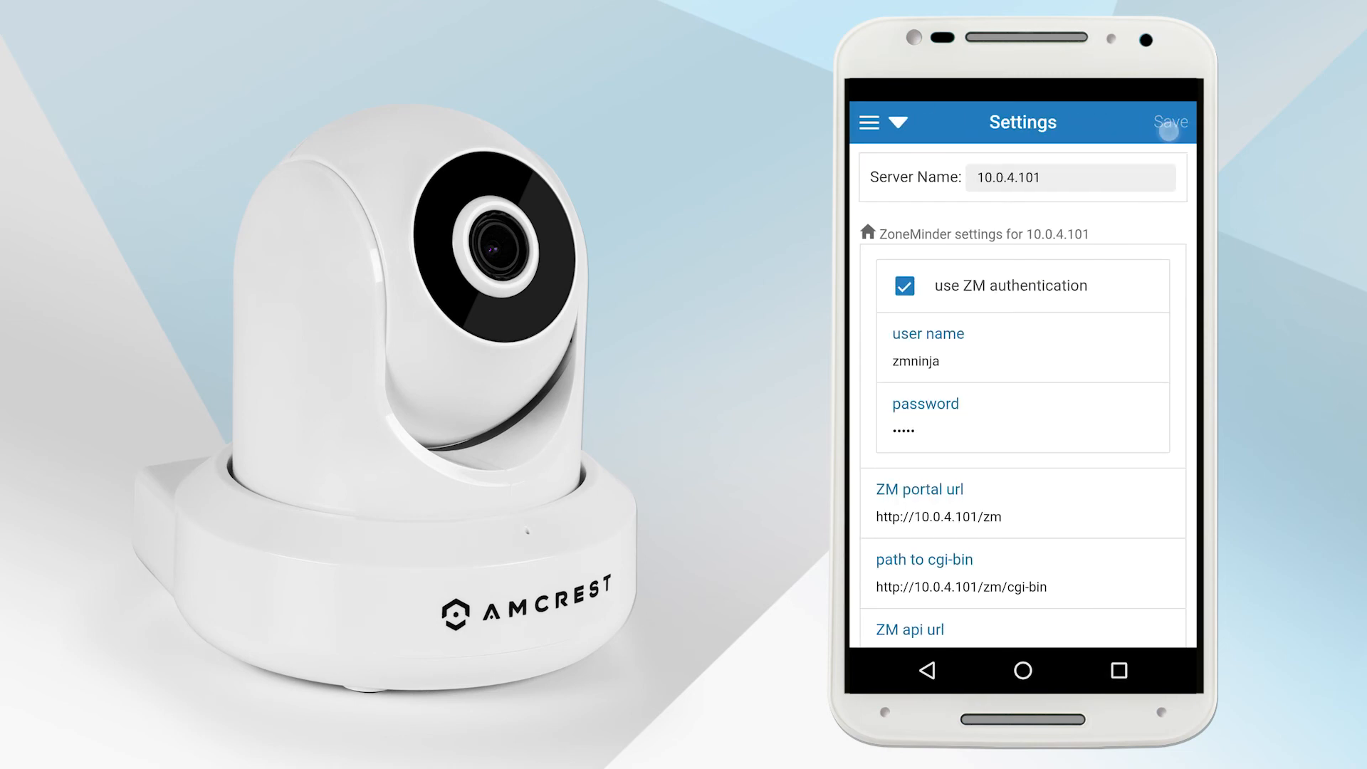
pyautogui.click(1170, 123)
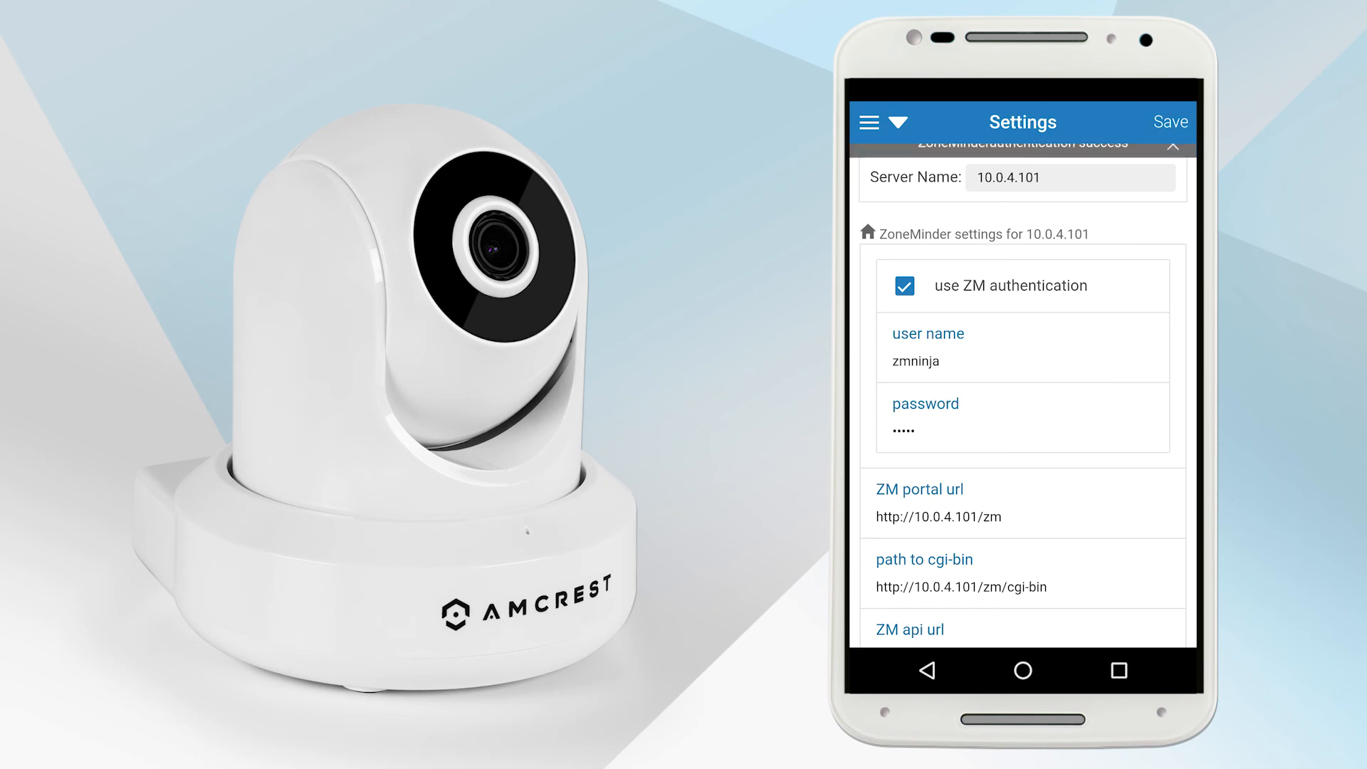
pyautogui.click(868, 121)
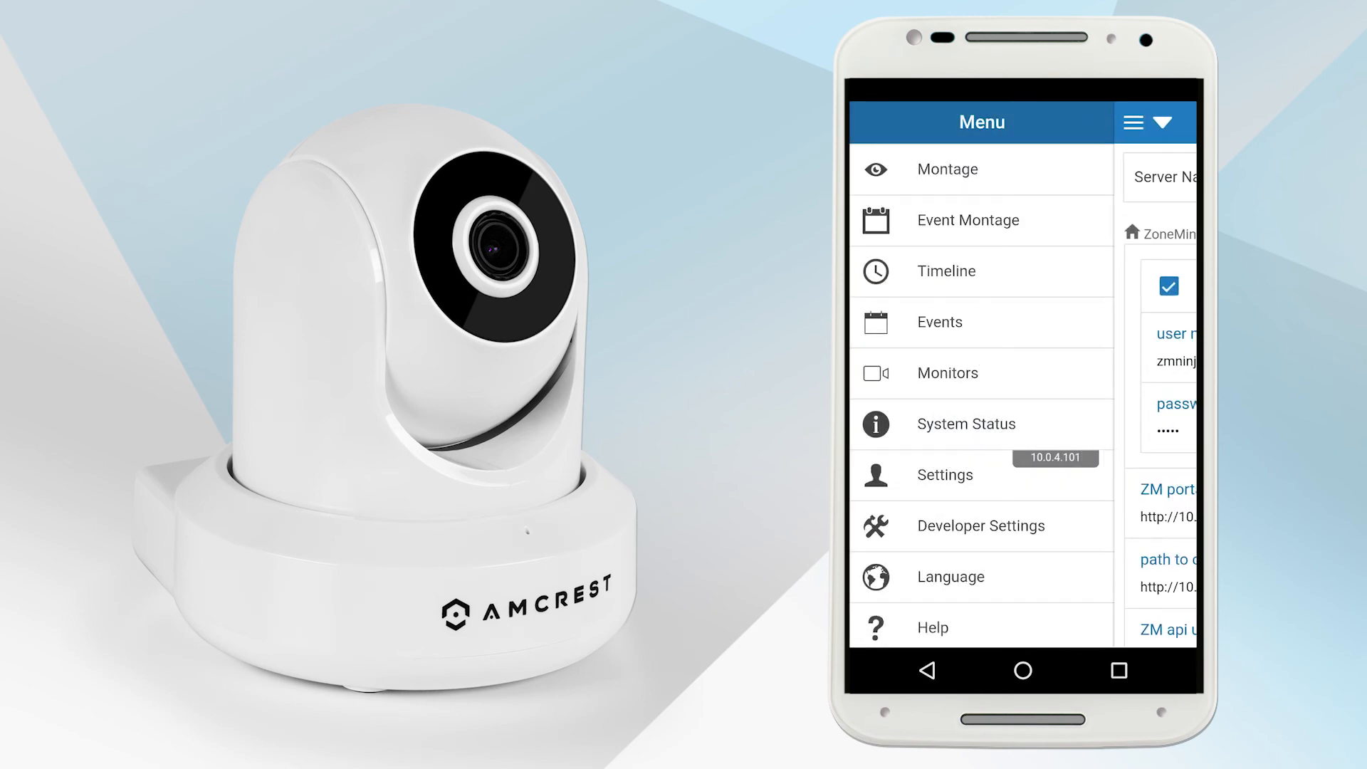
# Show the Monitors list and start the officeb camera's live stream
pyautogui.click(981, 373)
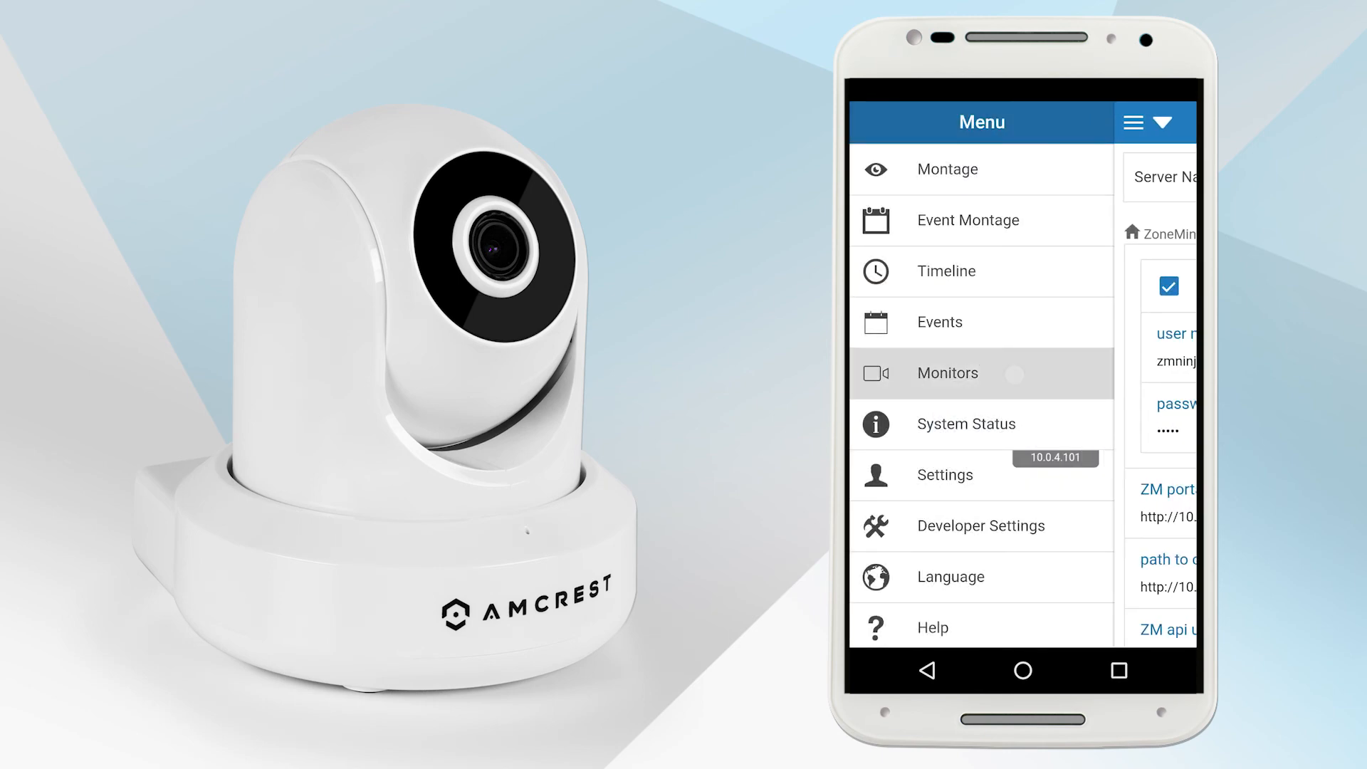
pyautogui.click(947, 373)
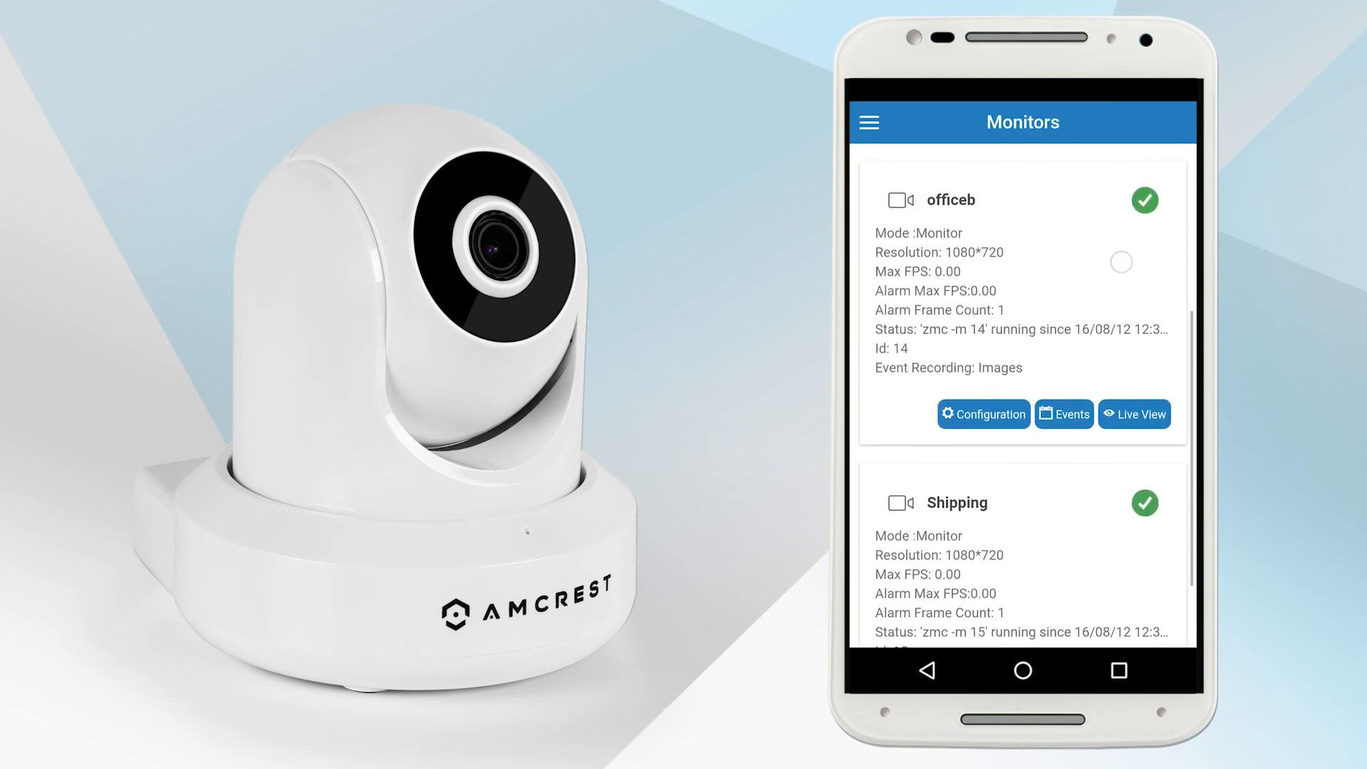
pyautogui.scroll(-3)
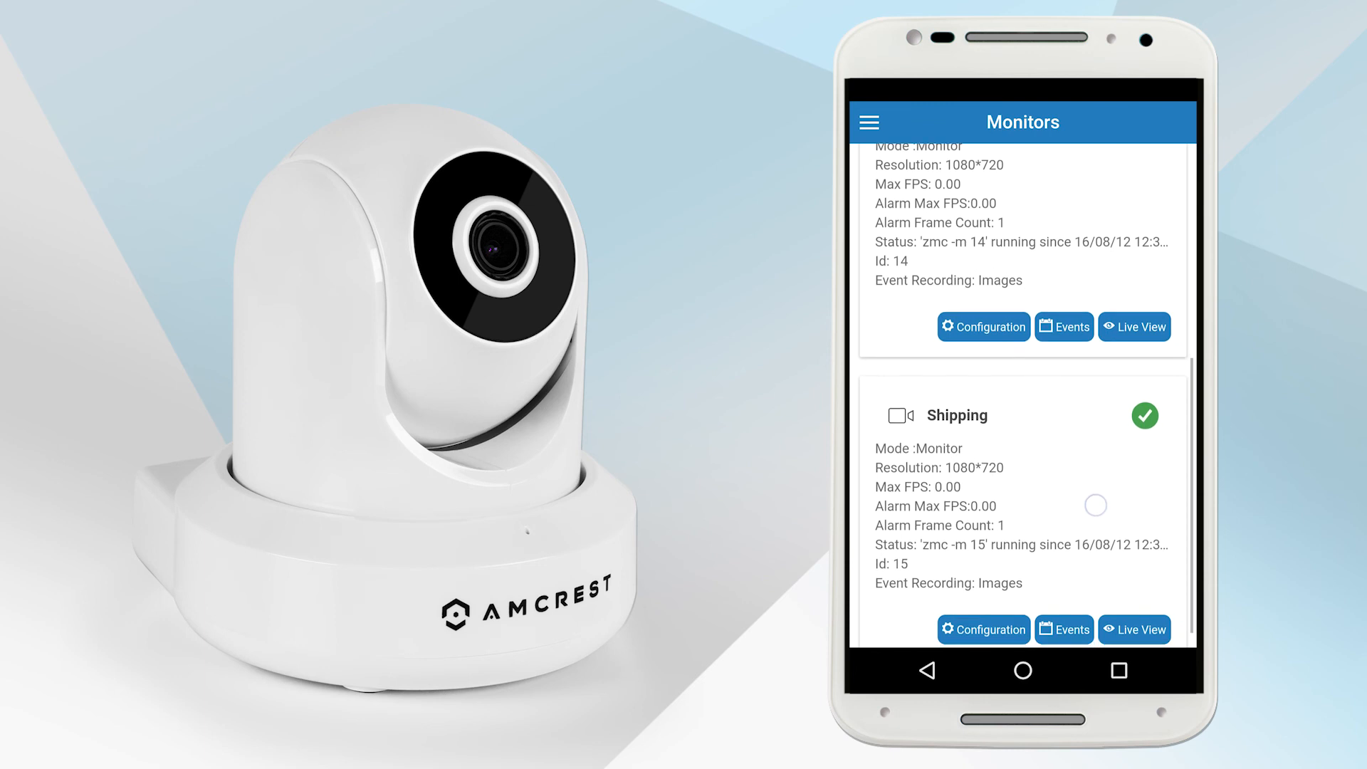
pyautogui.scroll(-3)
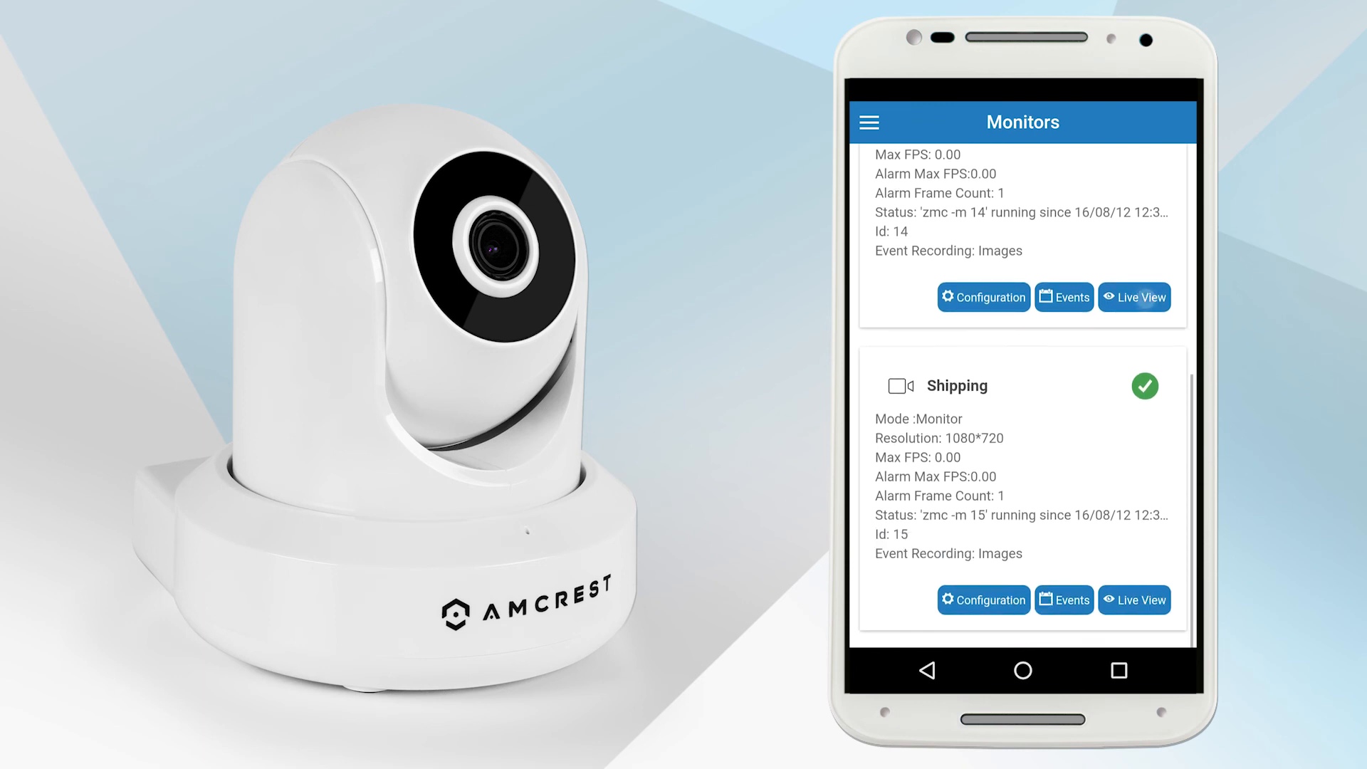
pyautogui.click(1134, 296)
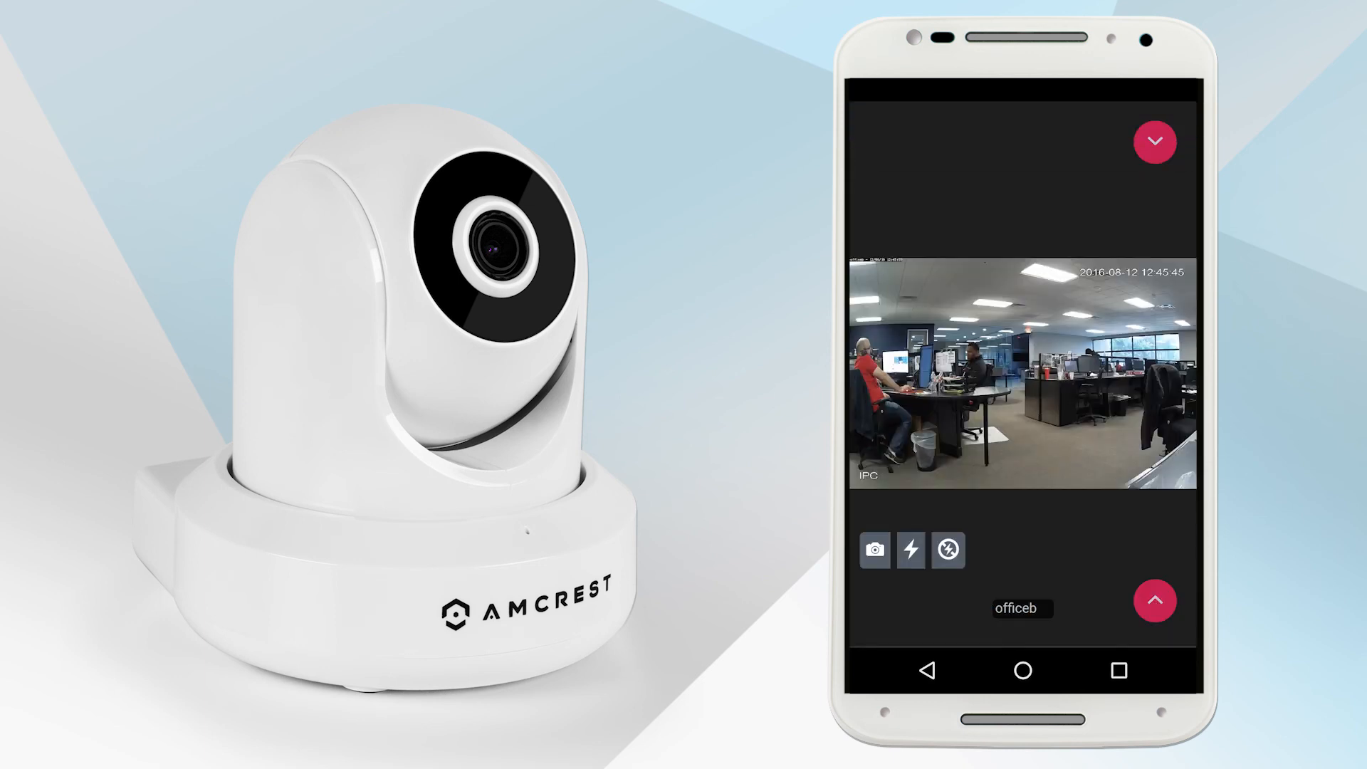
# Switch the live view from officeb to the next monitor, Shipping's outdoor warehouse feed
pyautogui.click(1154, 141)
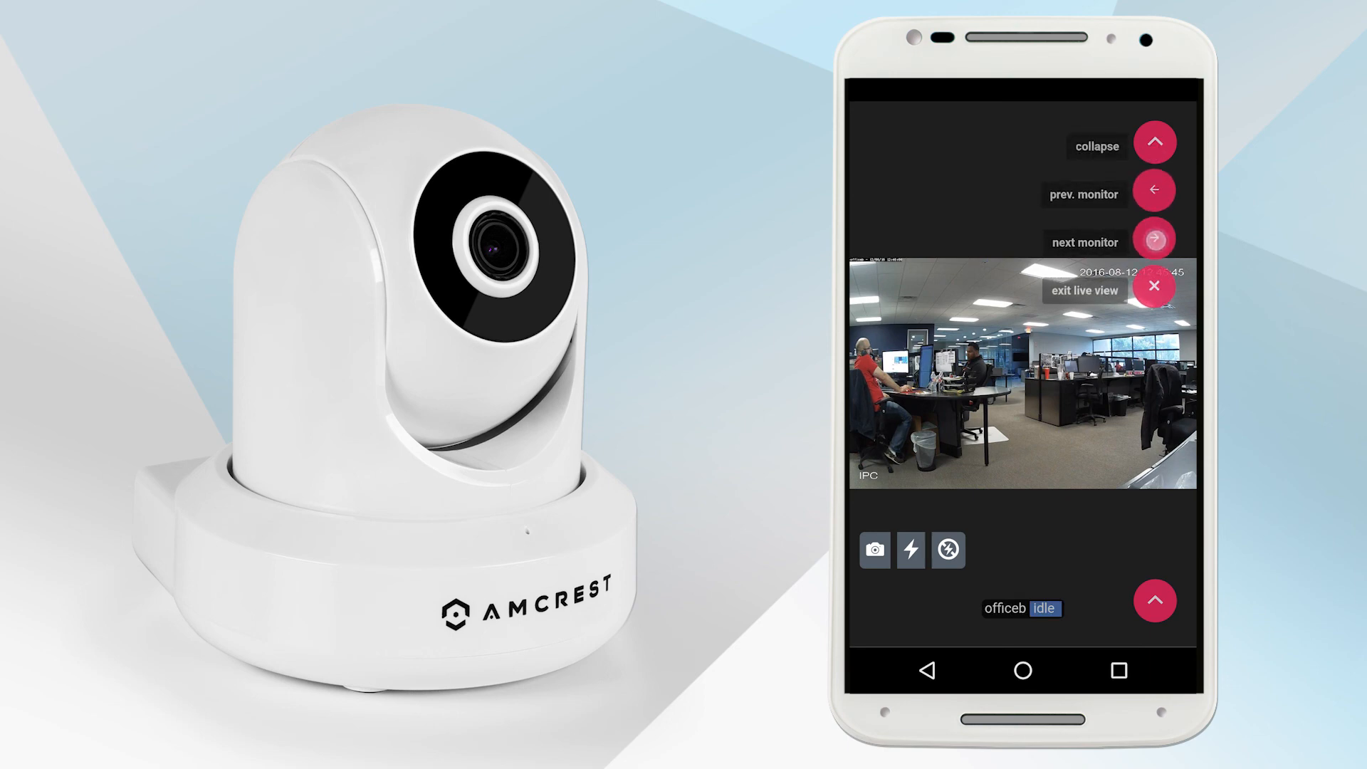
pyautogui.click(1154, 238)
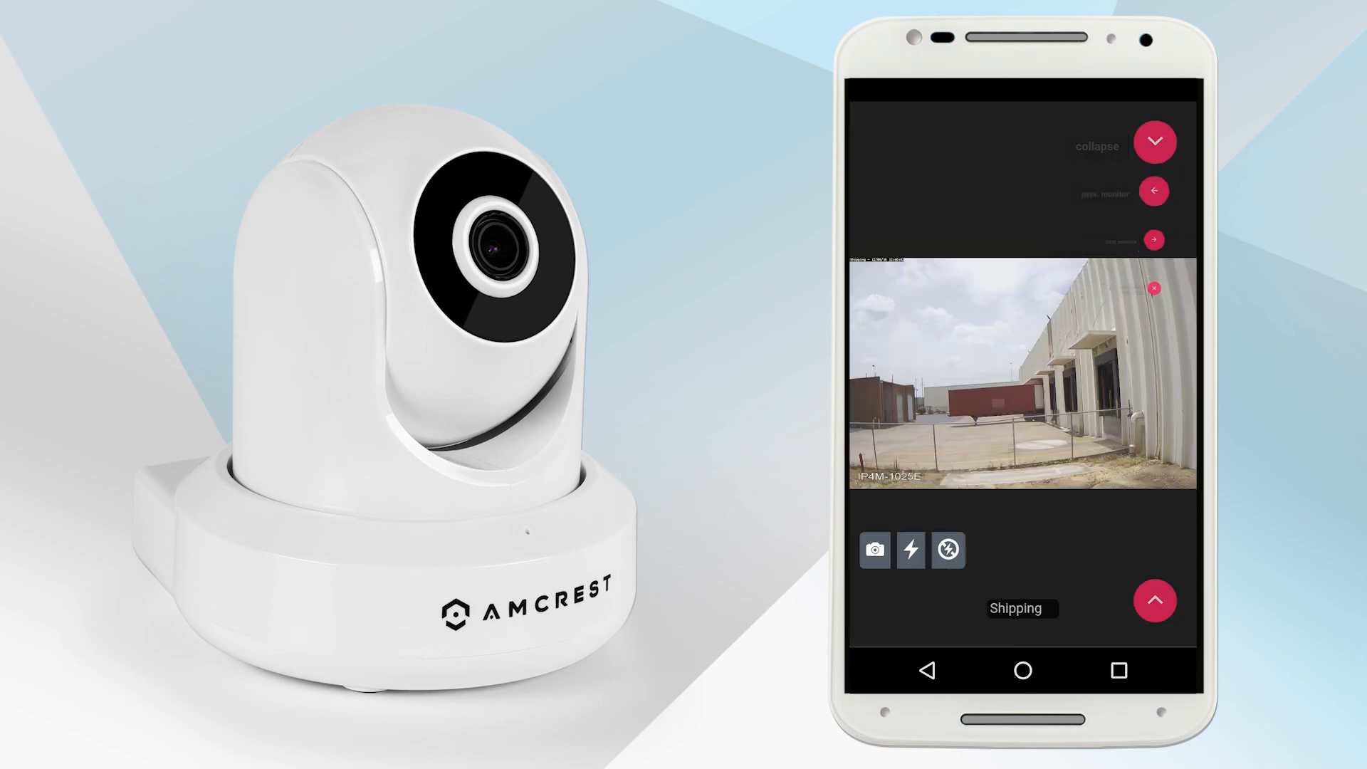